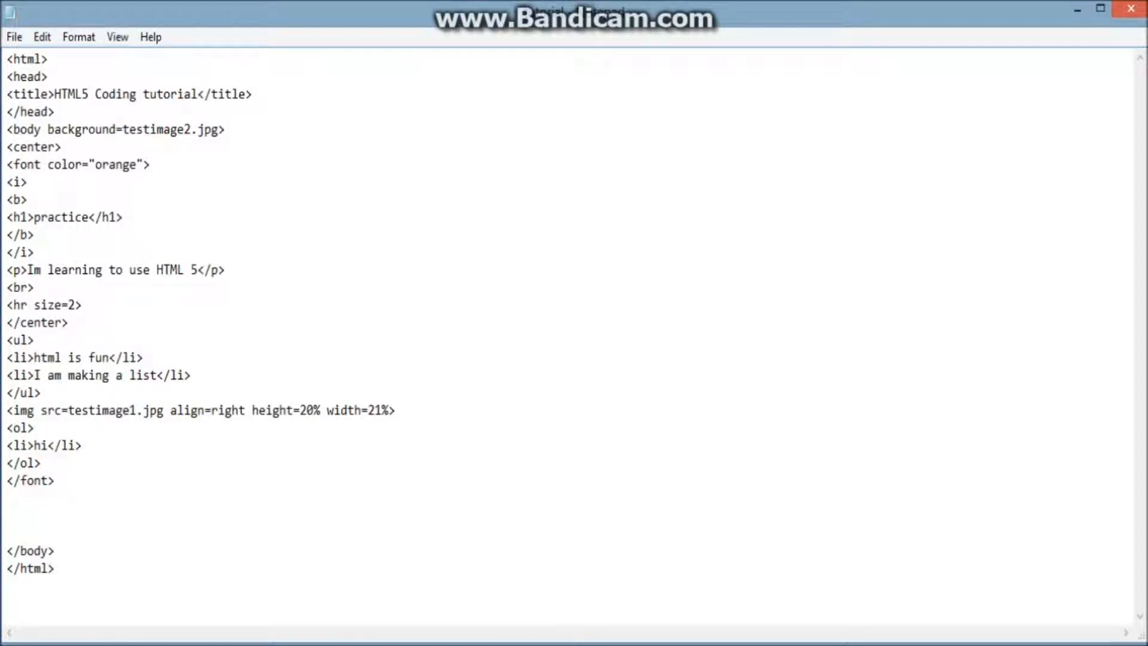
Step: Start a <table align=center> tag on a new line below <br>, fixing the typo
{"action": "left_click", "coordinate": [6, 498]}
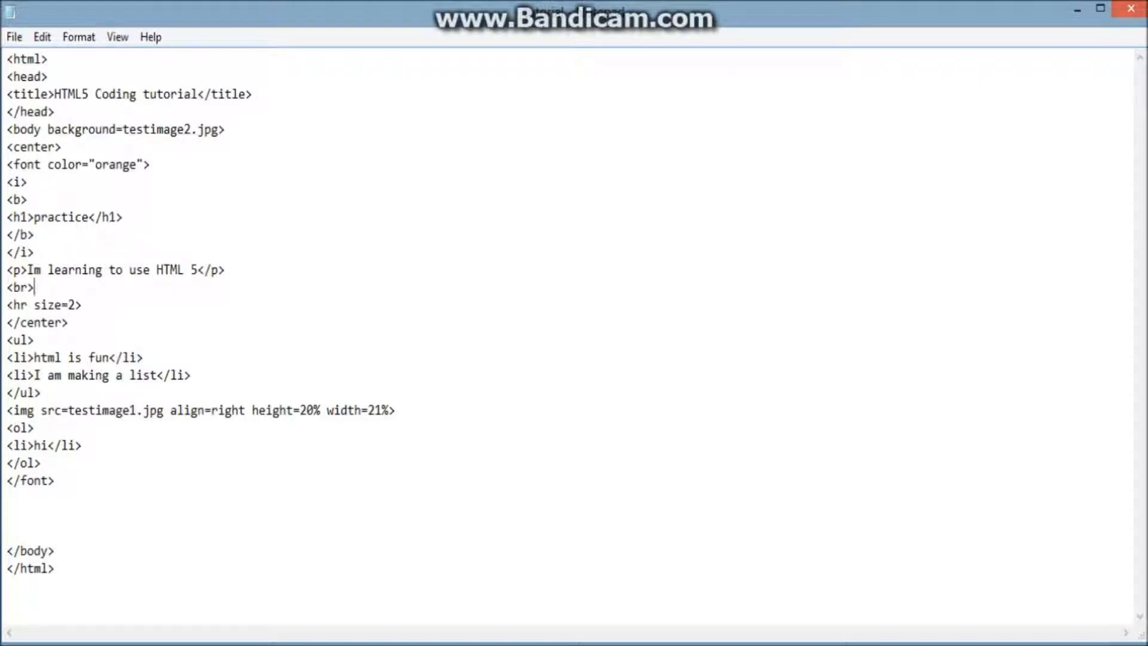
{"action": "key", "text": "Enter"}
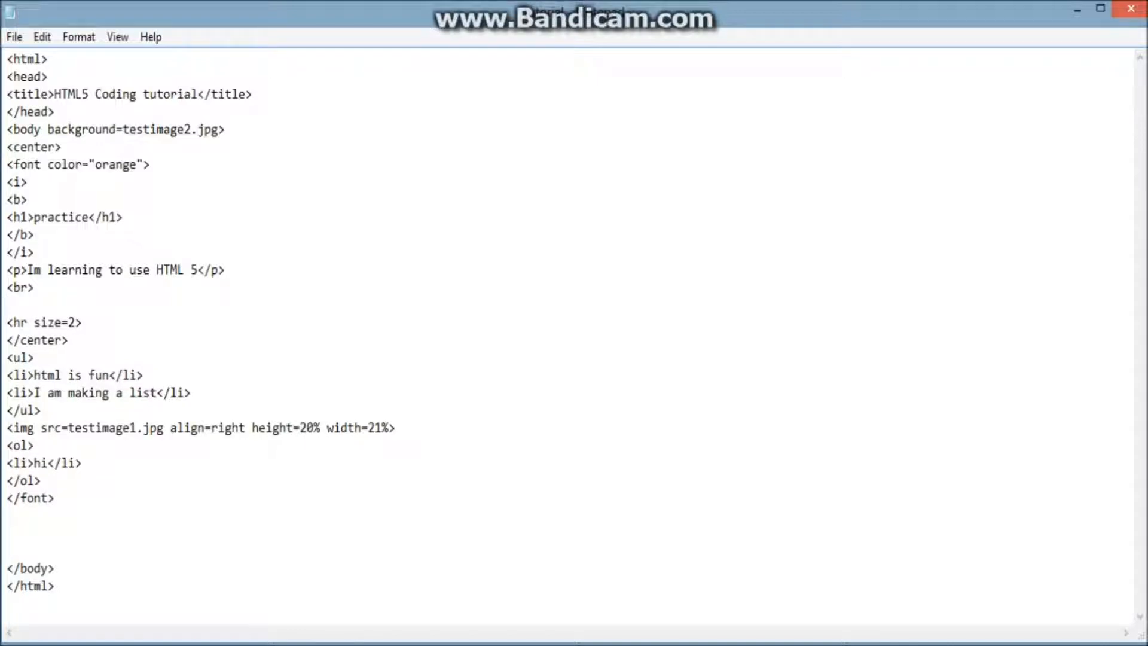
{"action": "left_click", "coordinate": [8, 305]}
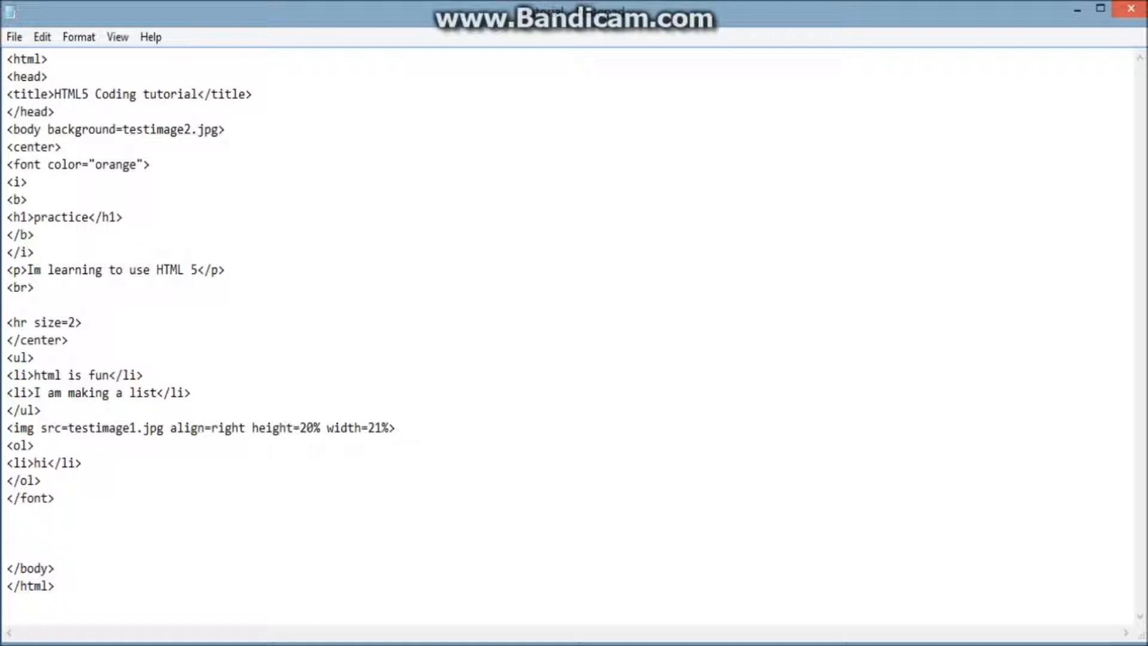
{"action": "type", "text": "<"}
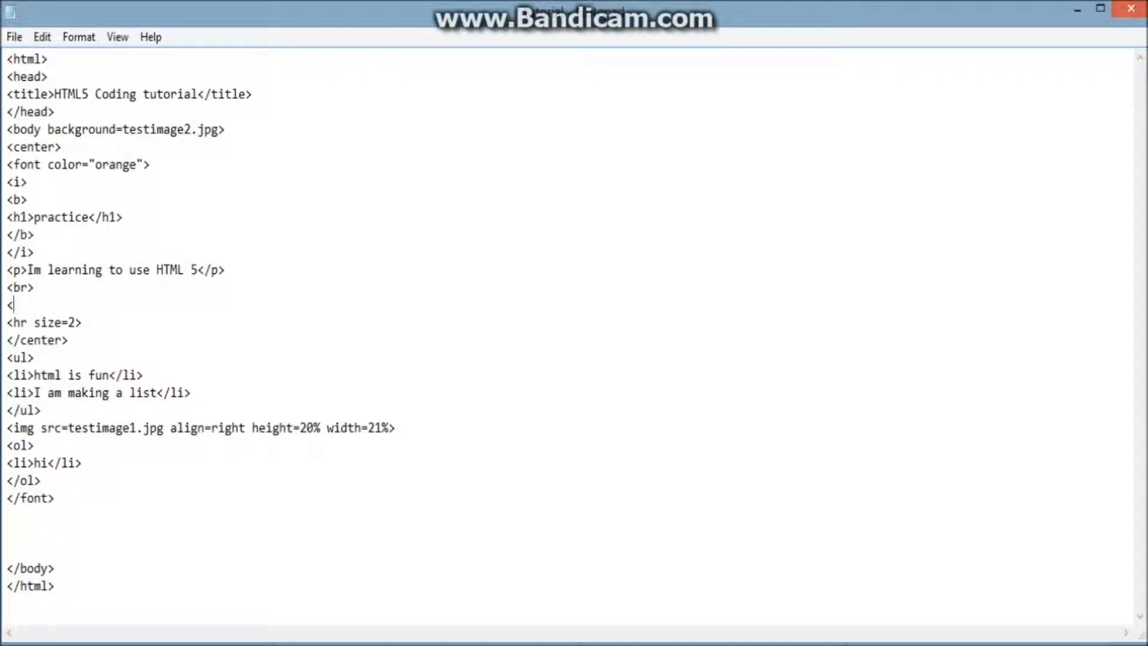
{"action": "type", "text": "table"}
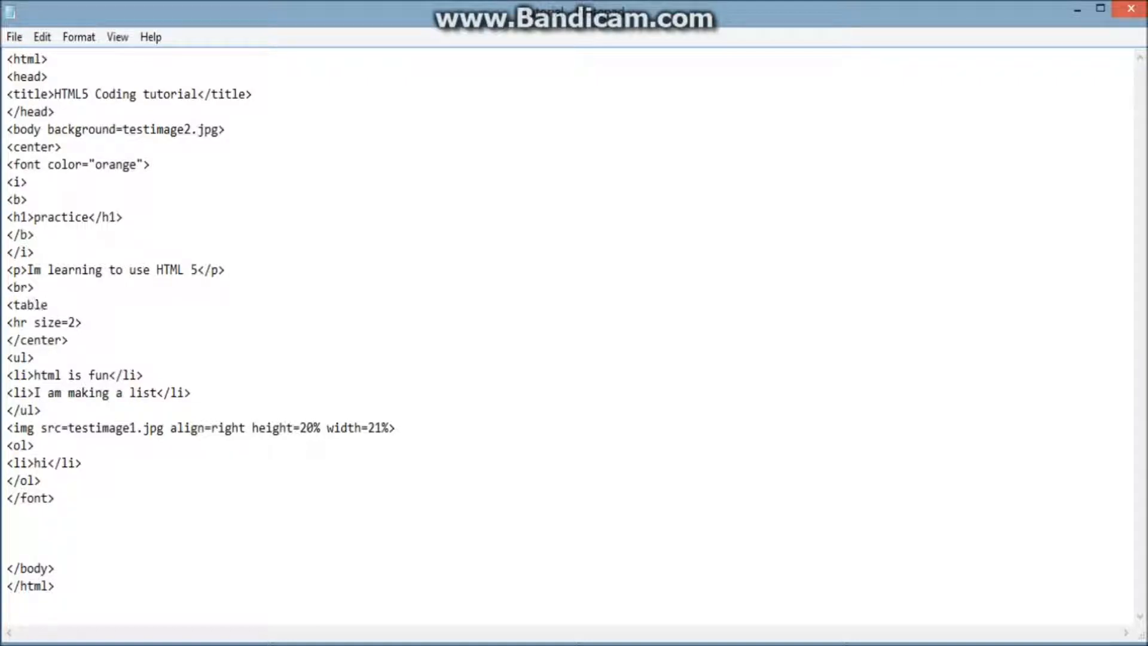
{"action": "type", "text": "aling"}
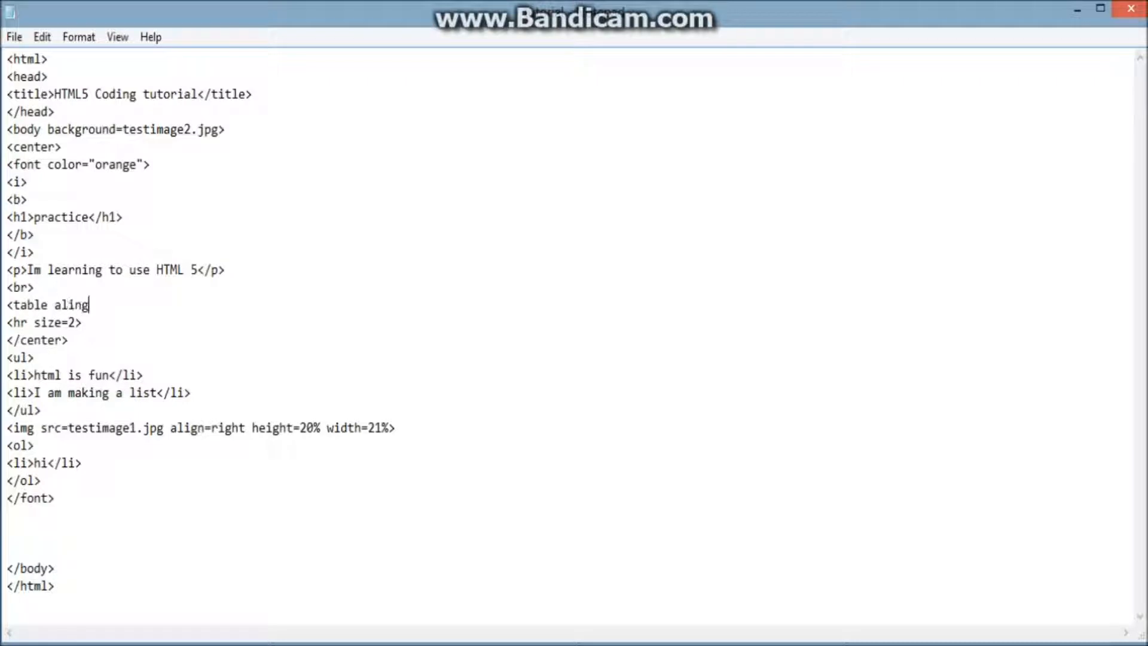
{"action": "key", "text": "Backspace"}
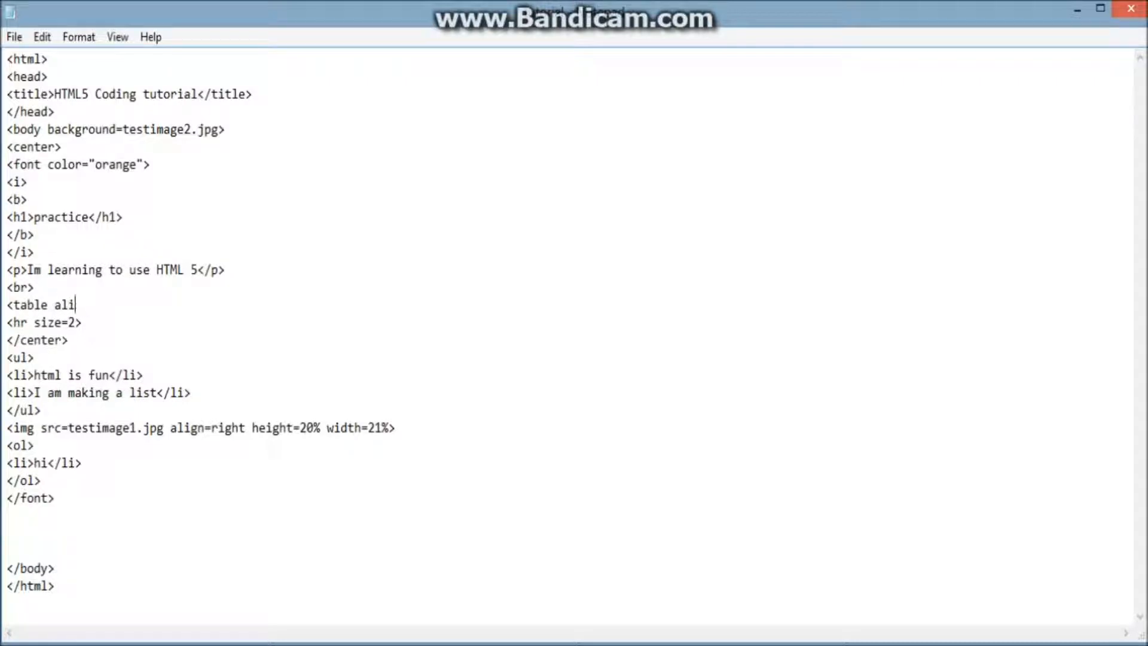
{"action": "type", "text": "gn=center"}
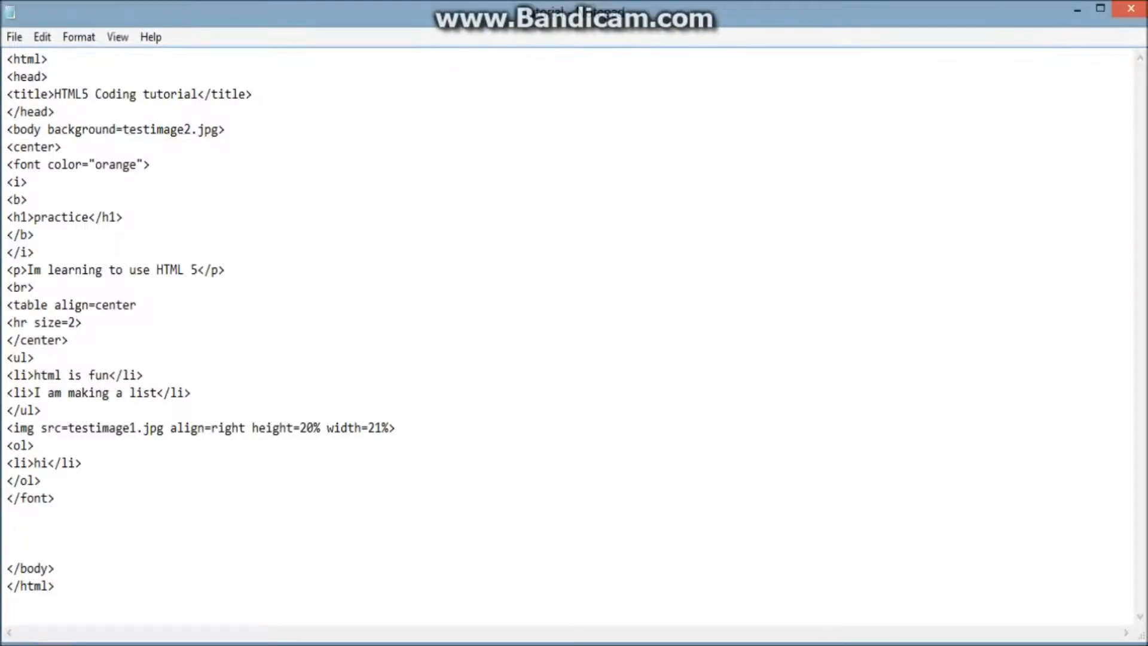
Step: Add width=50% to the table opening tag
{"action": "left_click", "coordinate": [143, 305]}
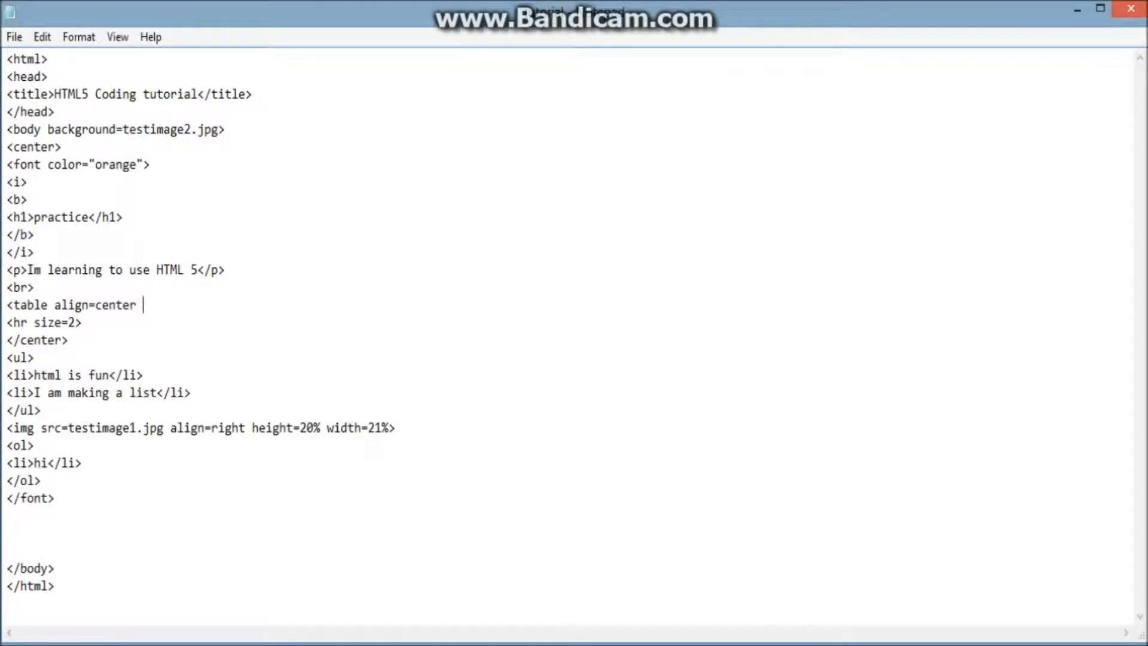
{"action": "type", "text": "width"}
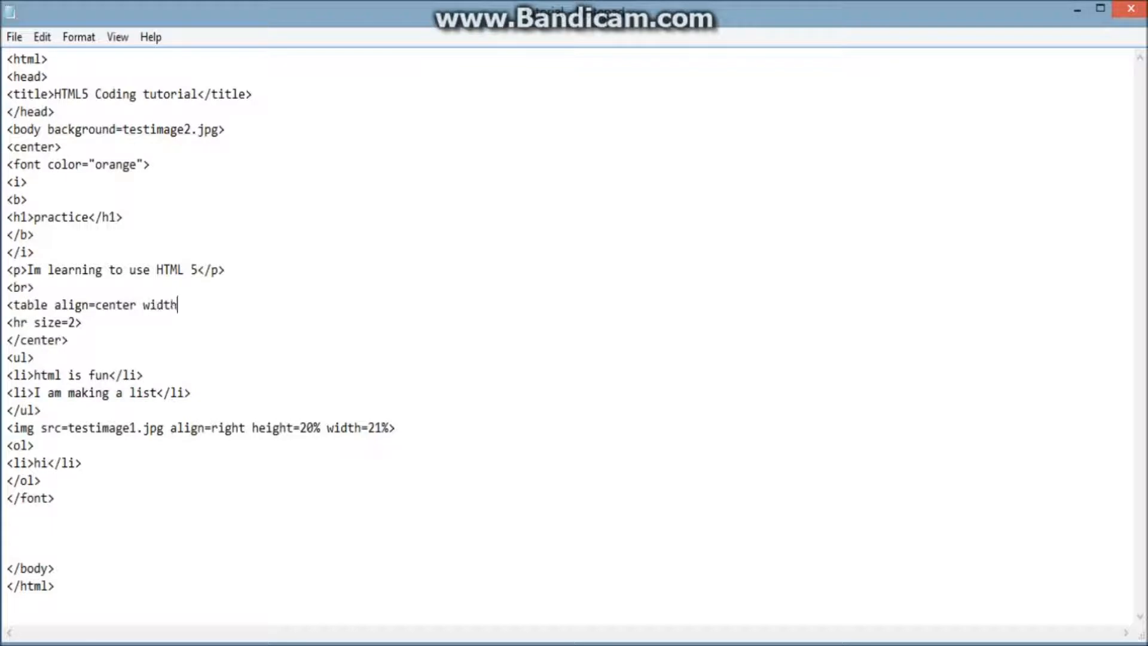
{"action": "type", "text": "="}
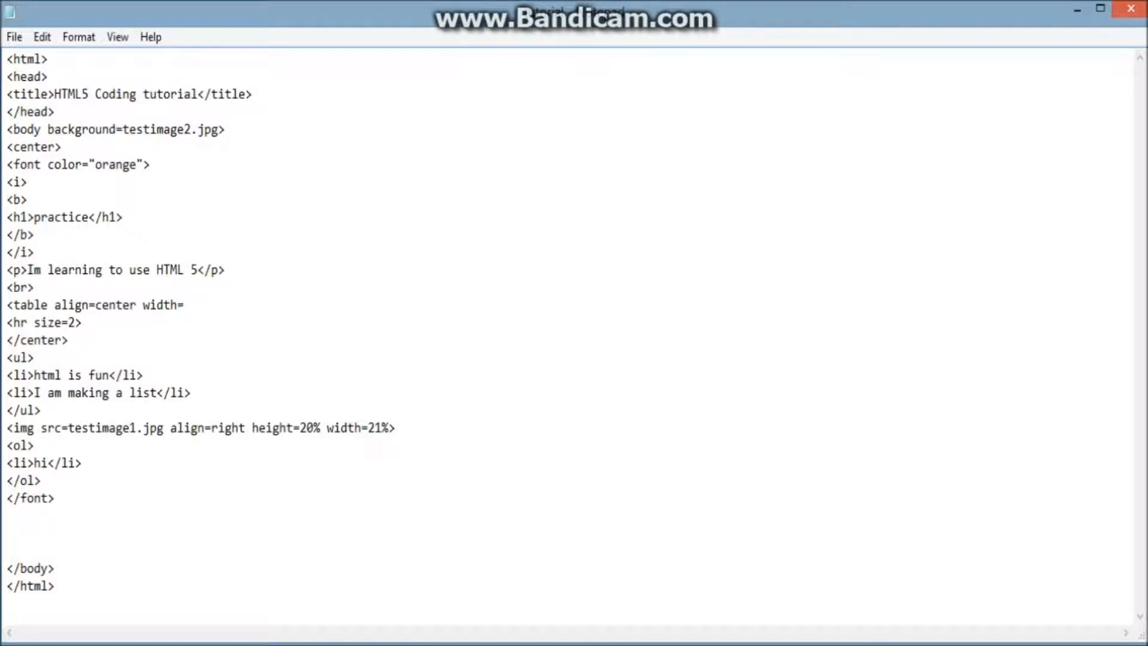
{"action": "type", "text": "50"}
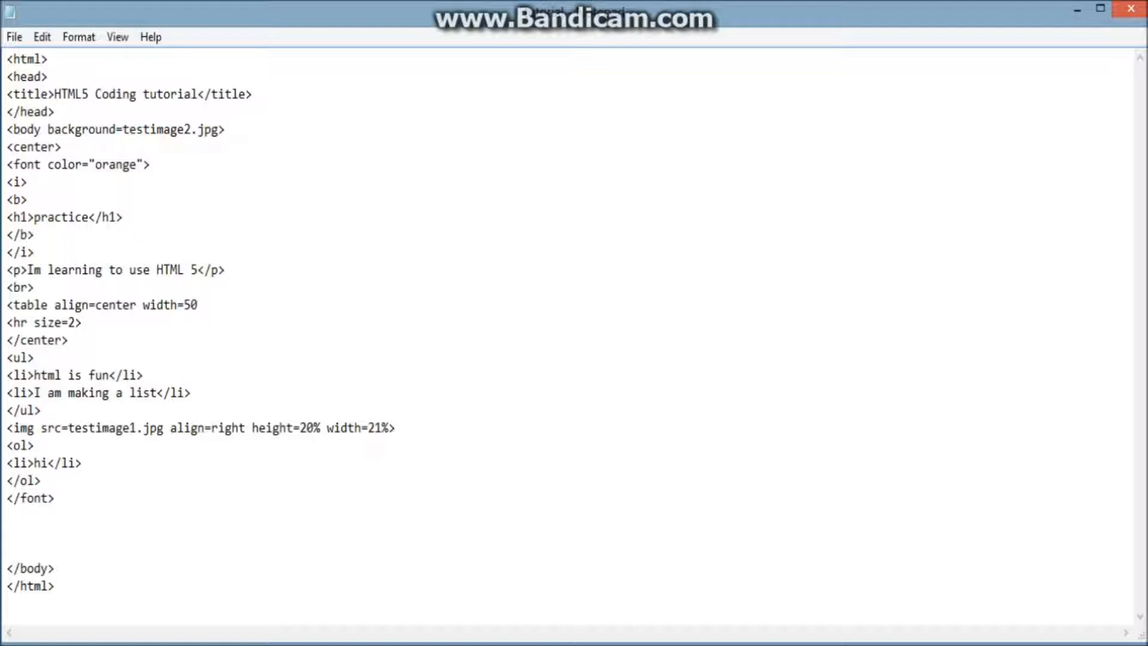
{"action": "type", "text": "%>"}
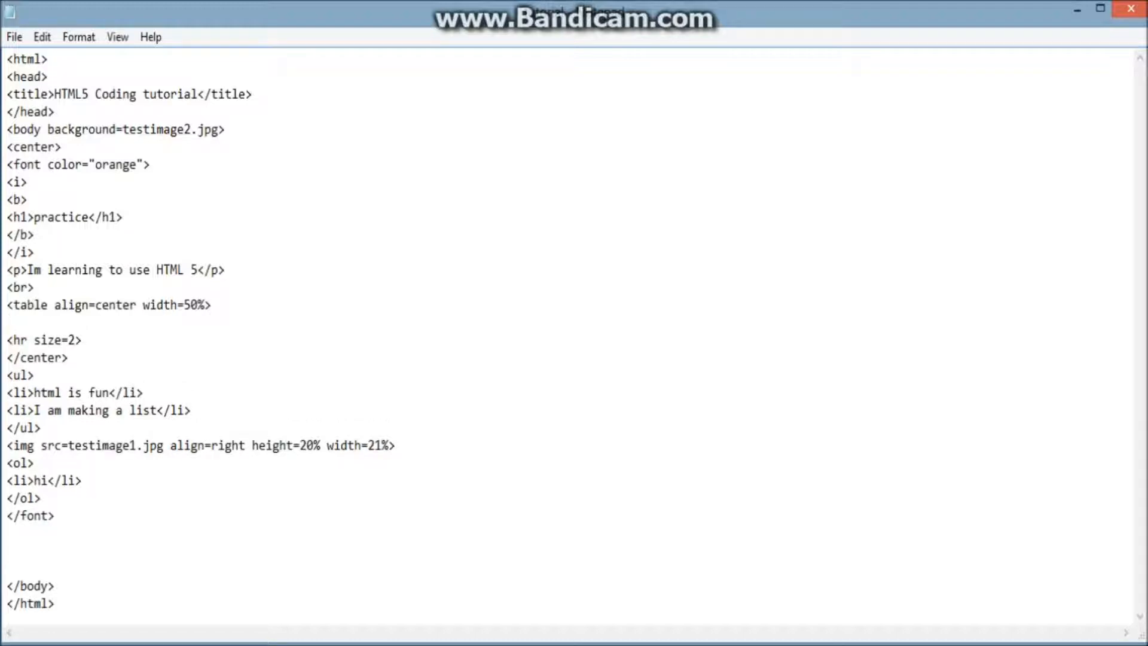
Step: Add a <tr> row with a <td>Homepage</td> cell
{"action": "type", "text": "<"}
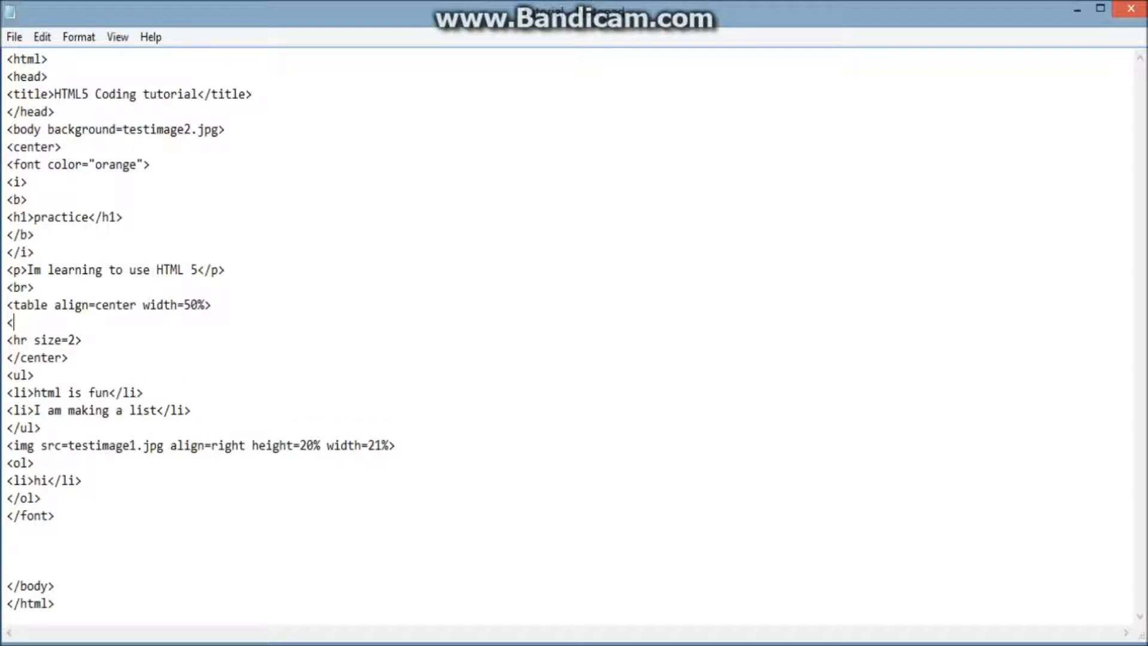
{"action": "type", "text": "tr"}
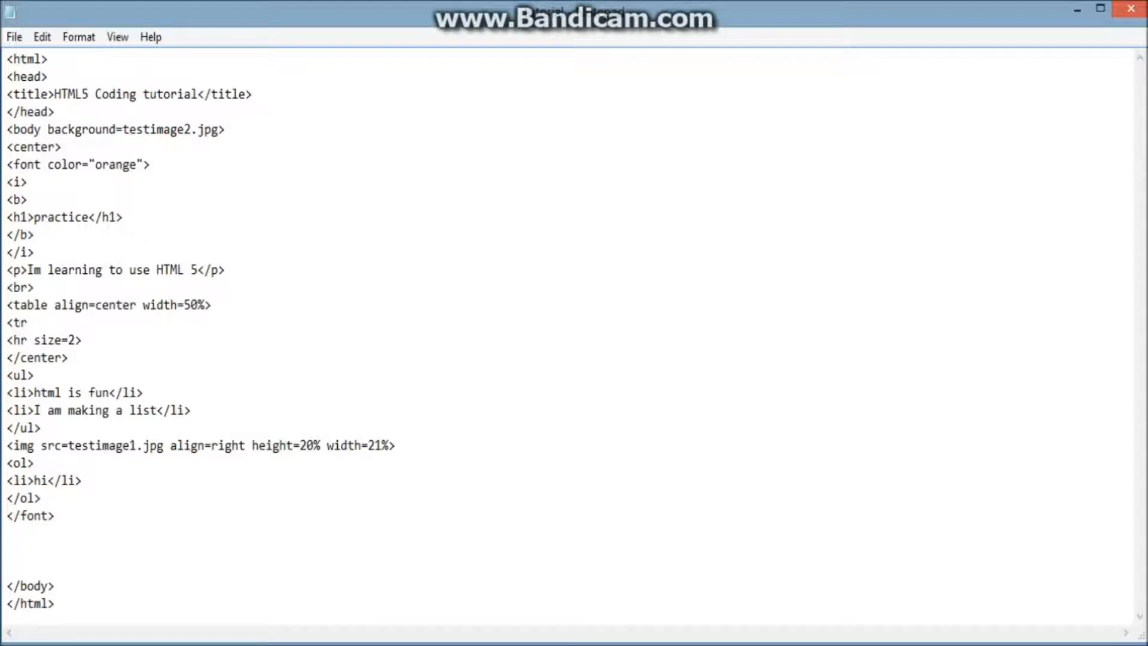
{"action": "left_click", "coordinate": [29, 323]}
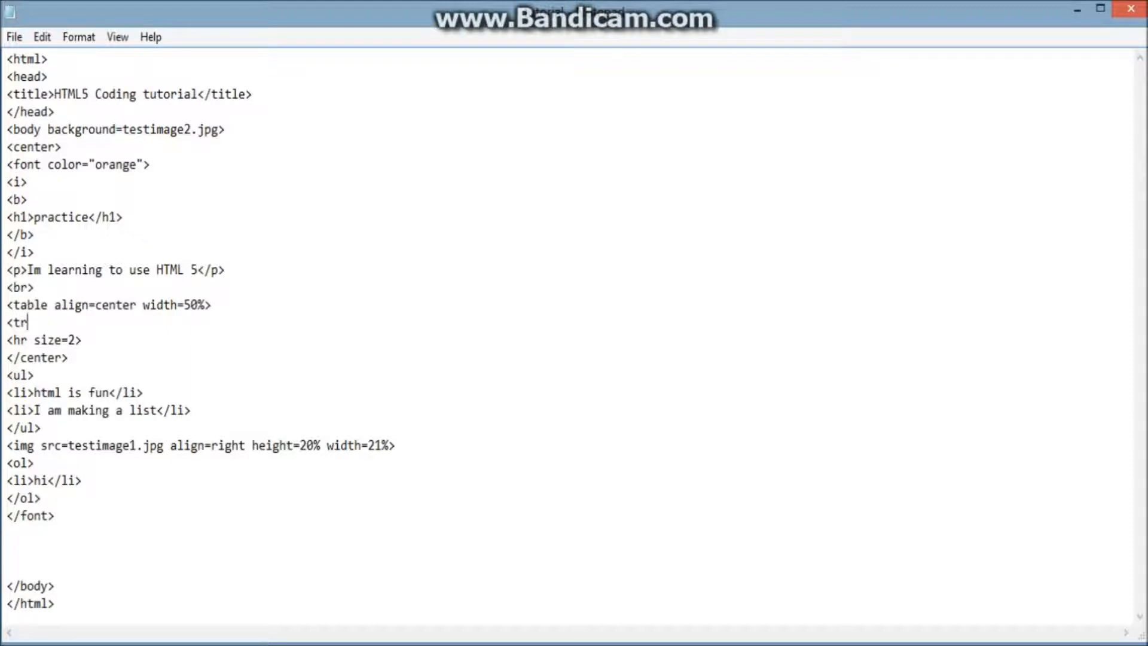
{"action": "type", "text": ">"}
{"action": "type", "text": "<"}
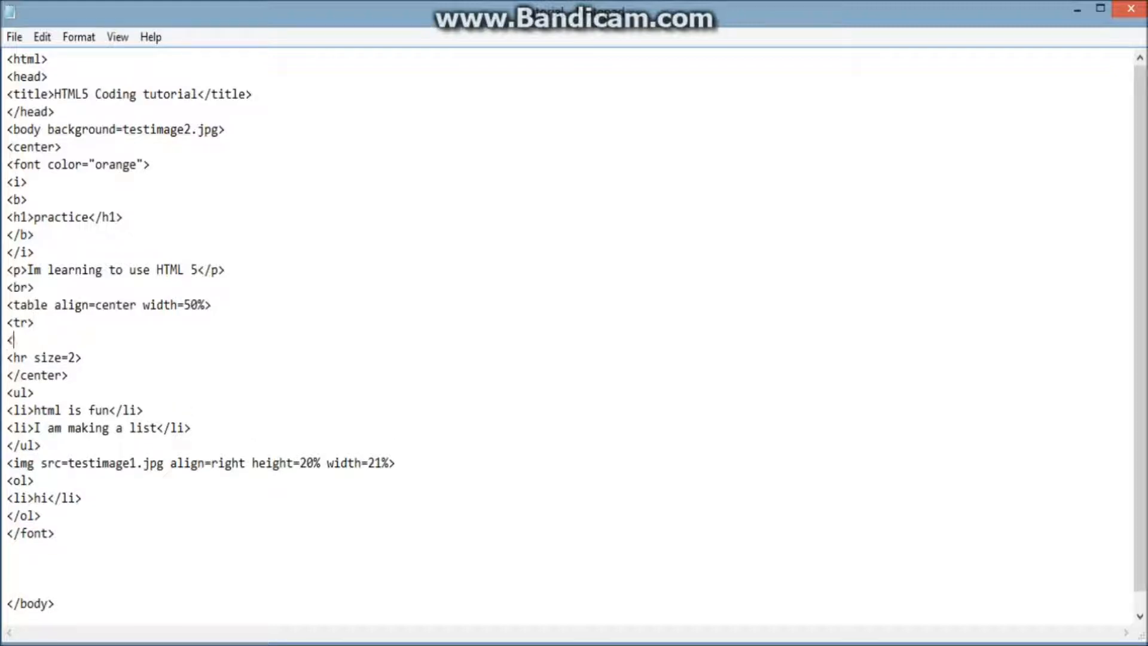
{"action": "type", "text": "td"}
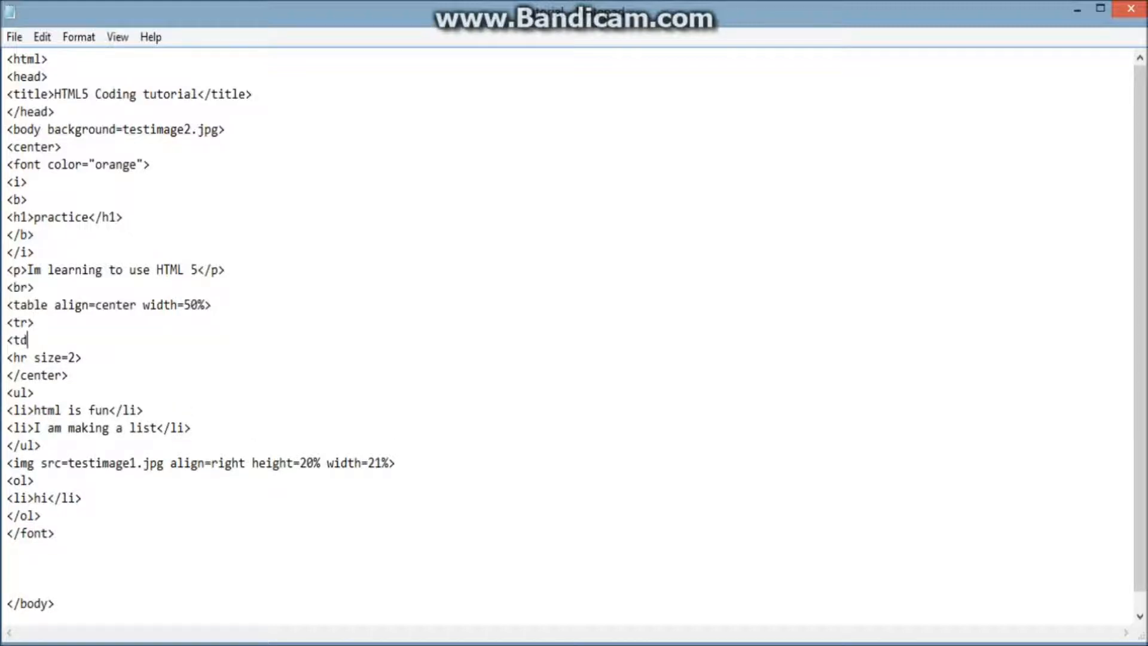
{"action": "type", "text": ">"}
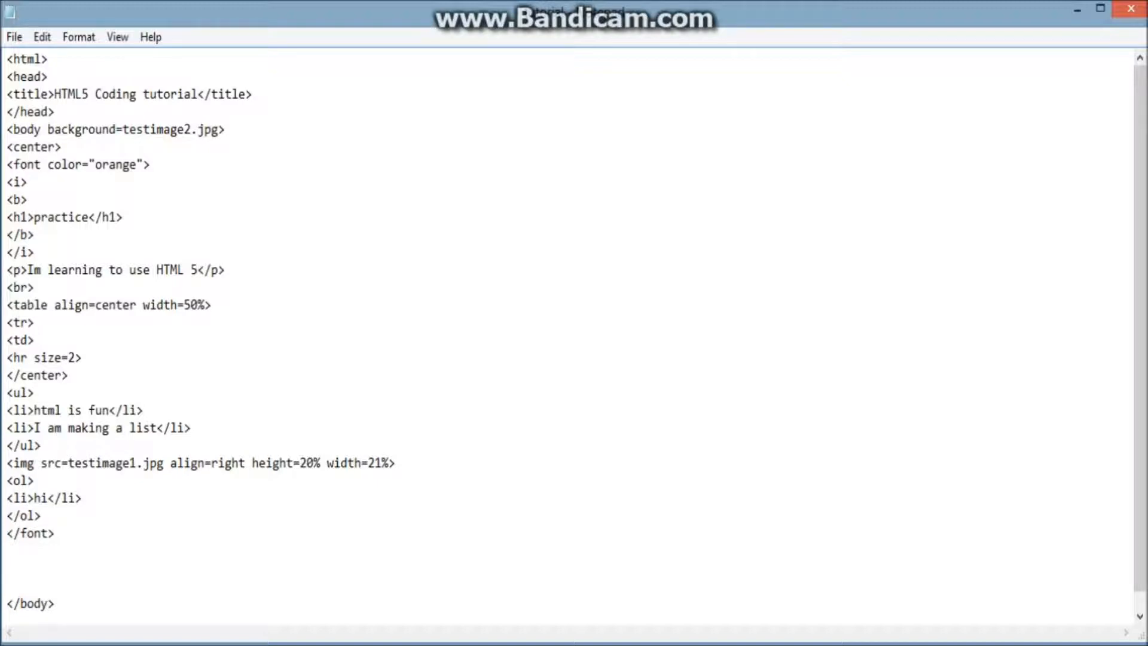
{"action": "type", "text": "Homepage"}
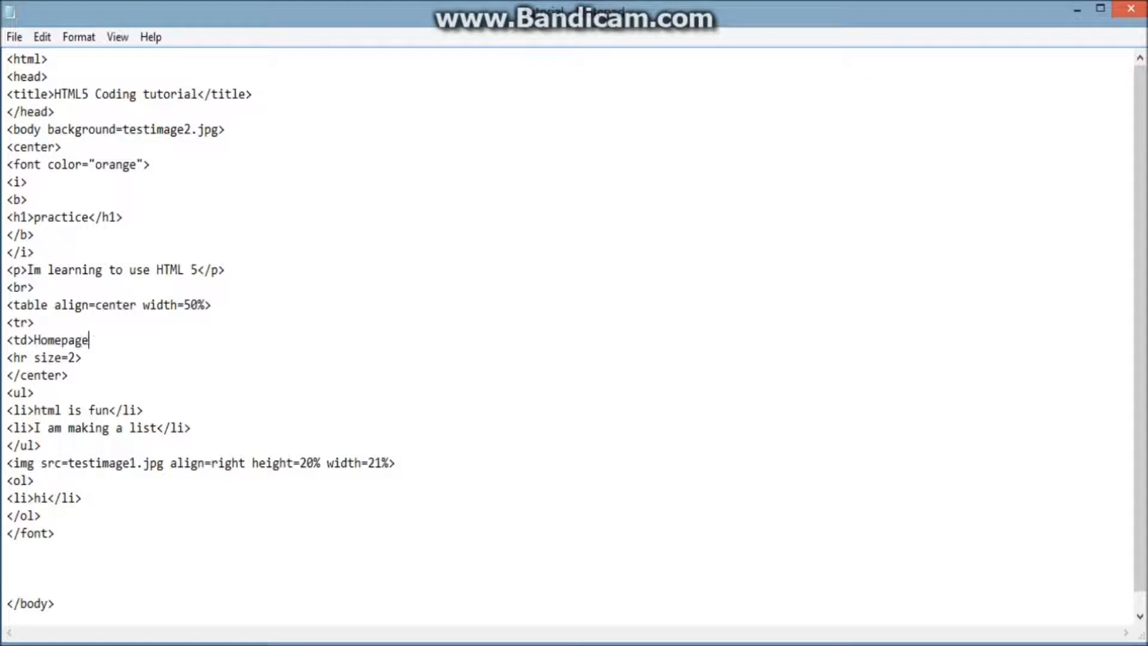
{"action": "type", "text": "</td>"}
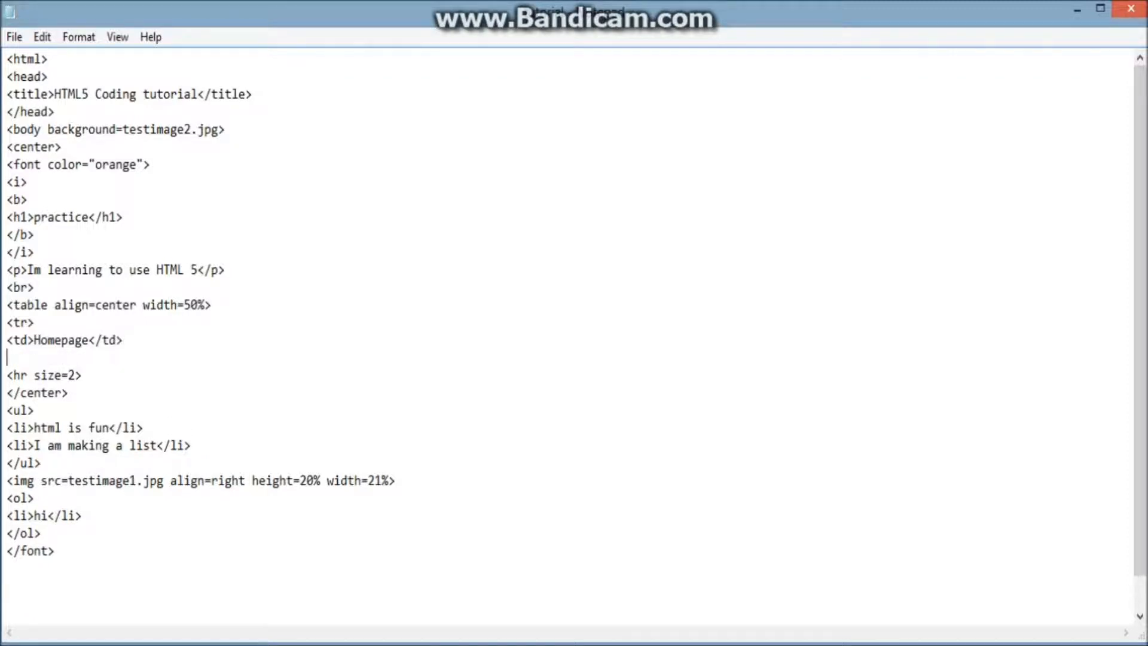
Step: Add the Images and About cells on separate lines in the row
{"action": "type", "text": "<td>"}
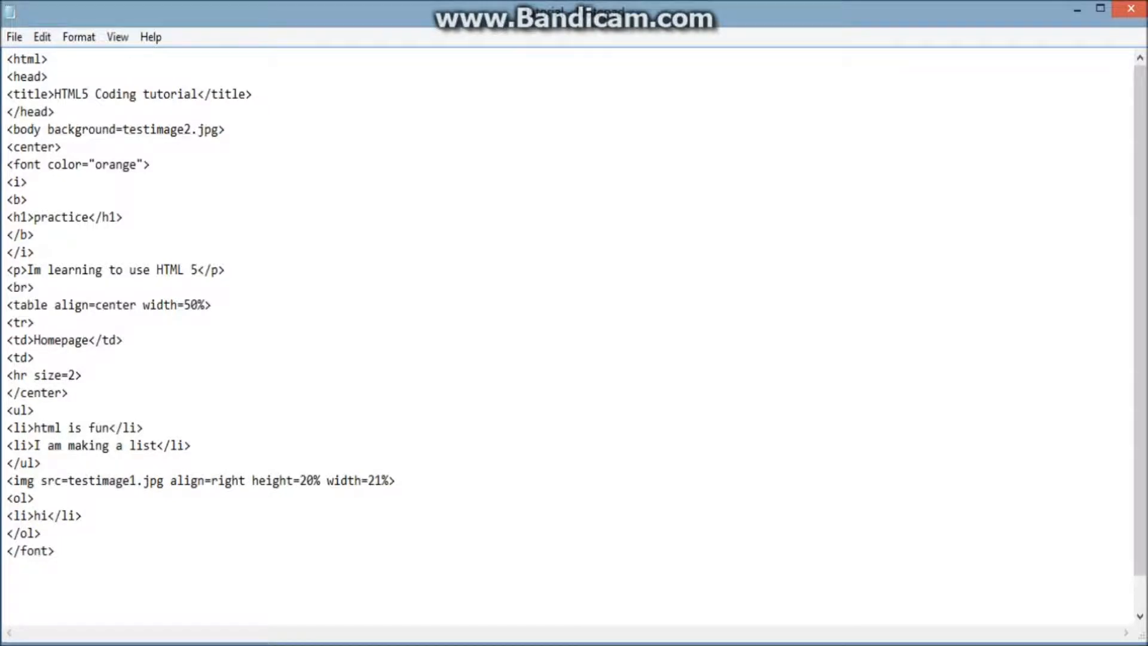
{"action": "type", "text": "Images"}
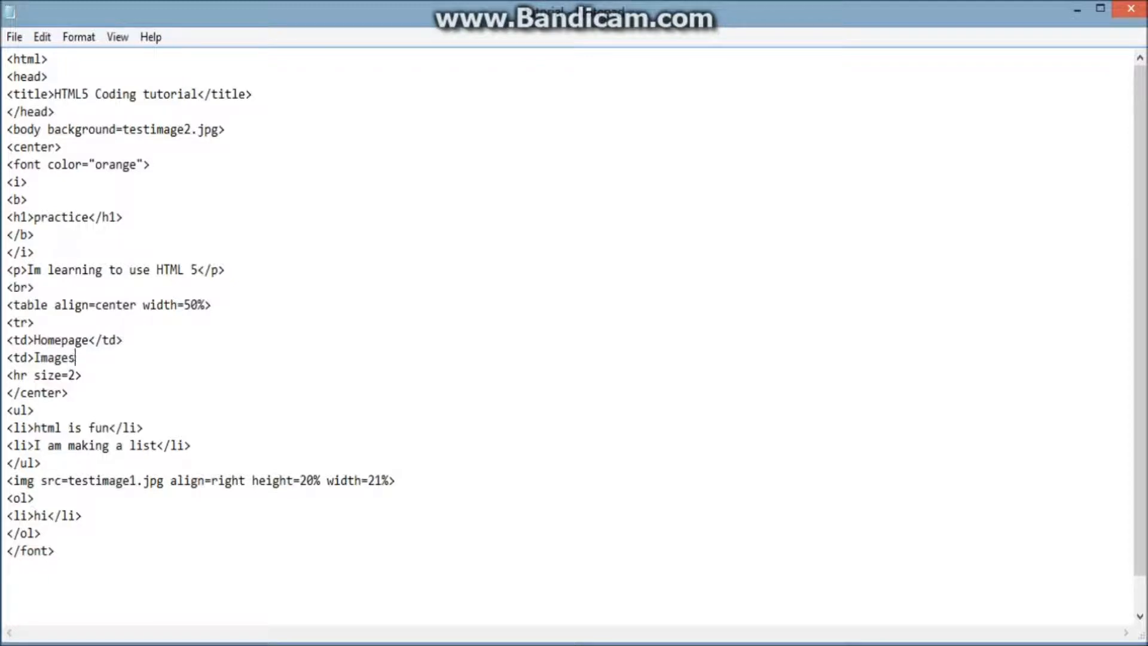
{"action": "type", "text": "</"}
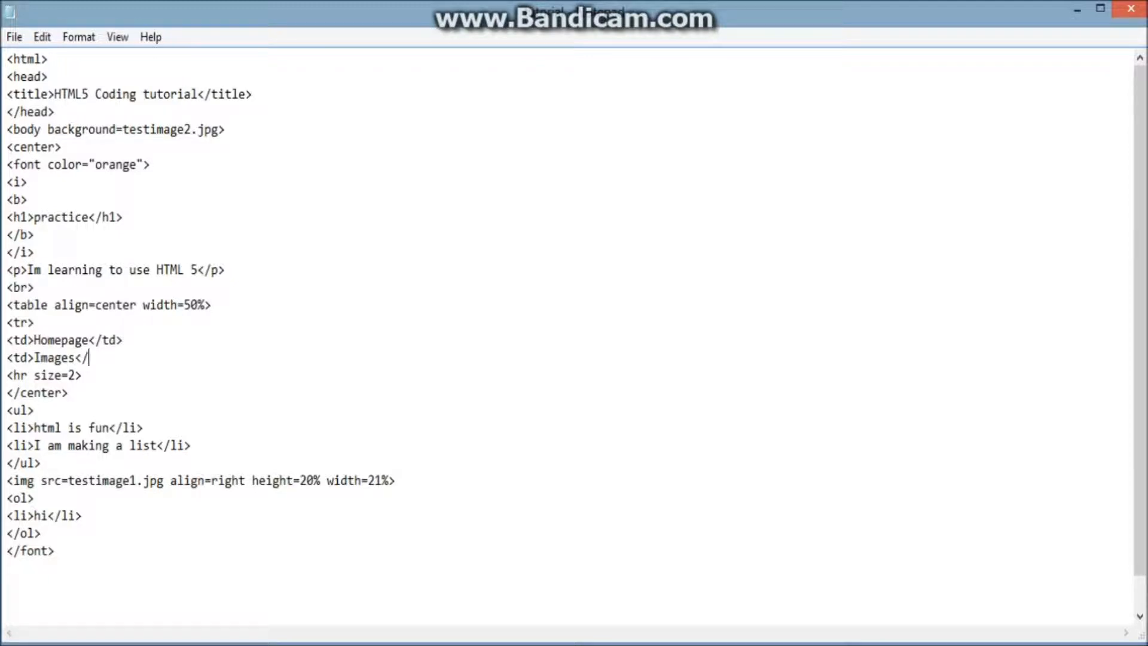
{"action": "type", "text": "td>"}
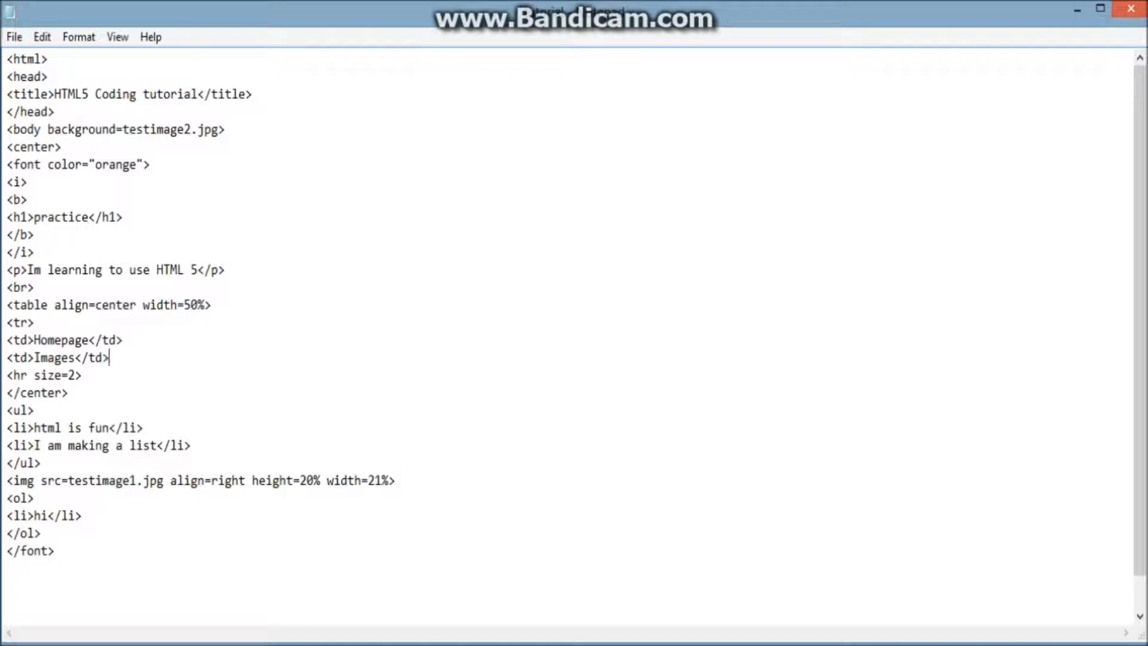
{"action": "key", "text": "enter"}
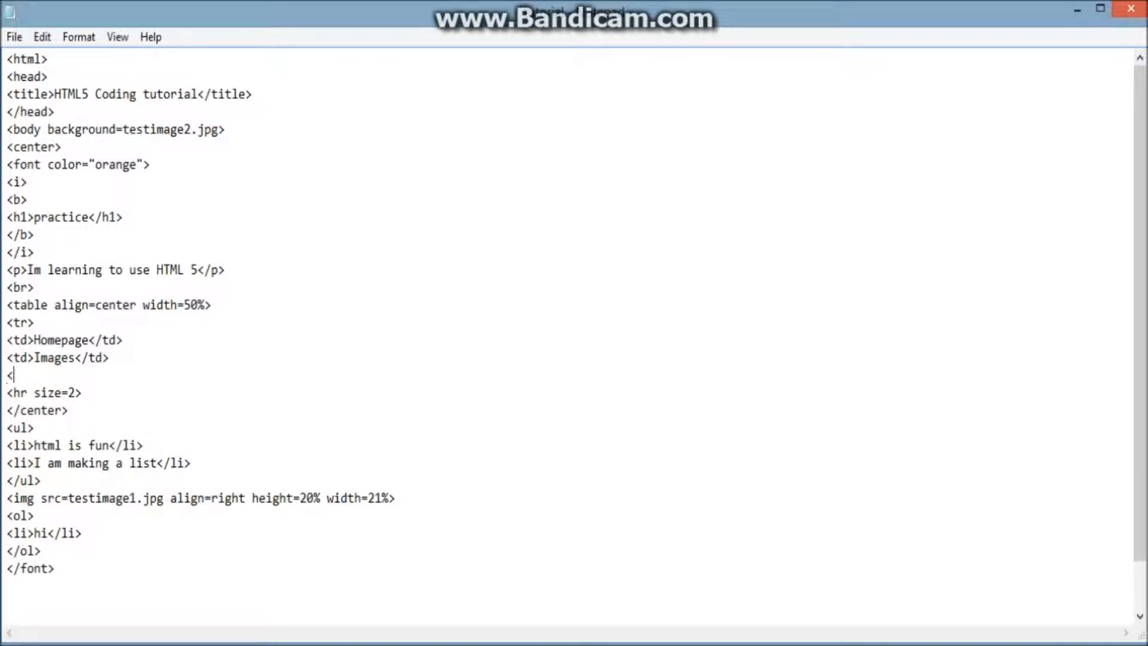
{"action": "type", "text": "td>"}
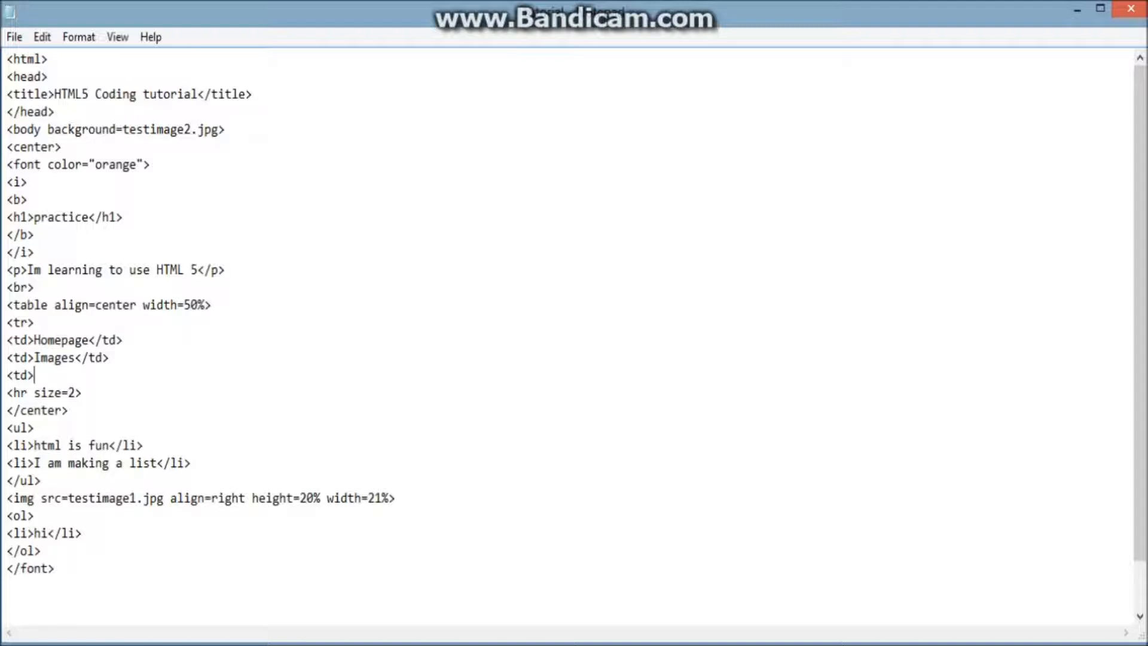
{"action": "type", "text": "About</"}
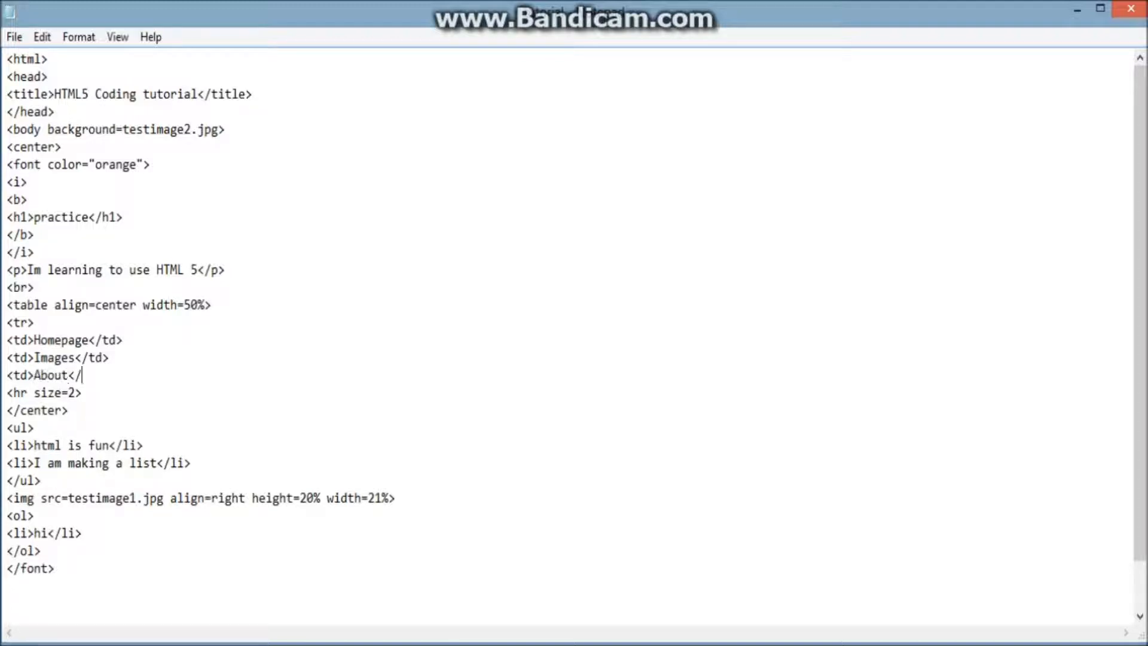
{"action": "type", "text": "td>"}
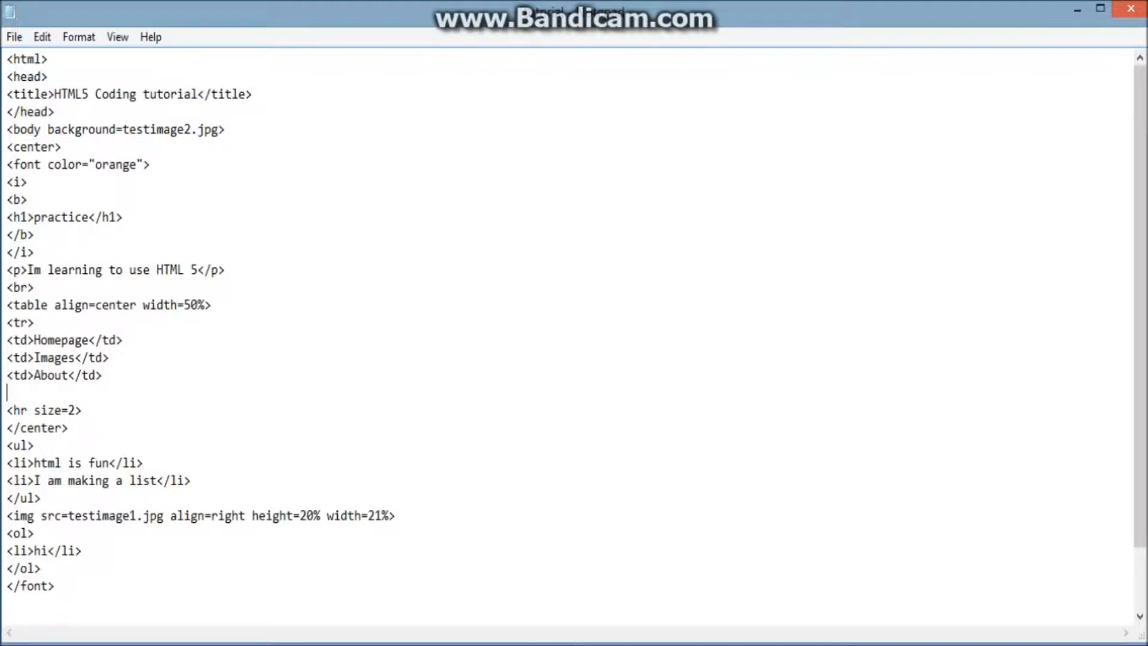
Step: Type </tr> and </table> below the About cell
{"action": "type", "text": "<"}
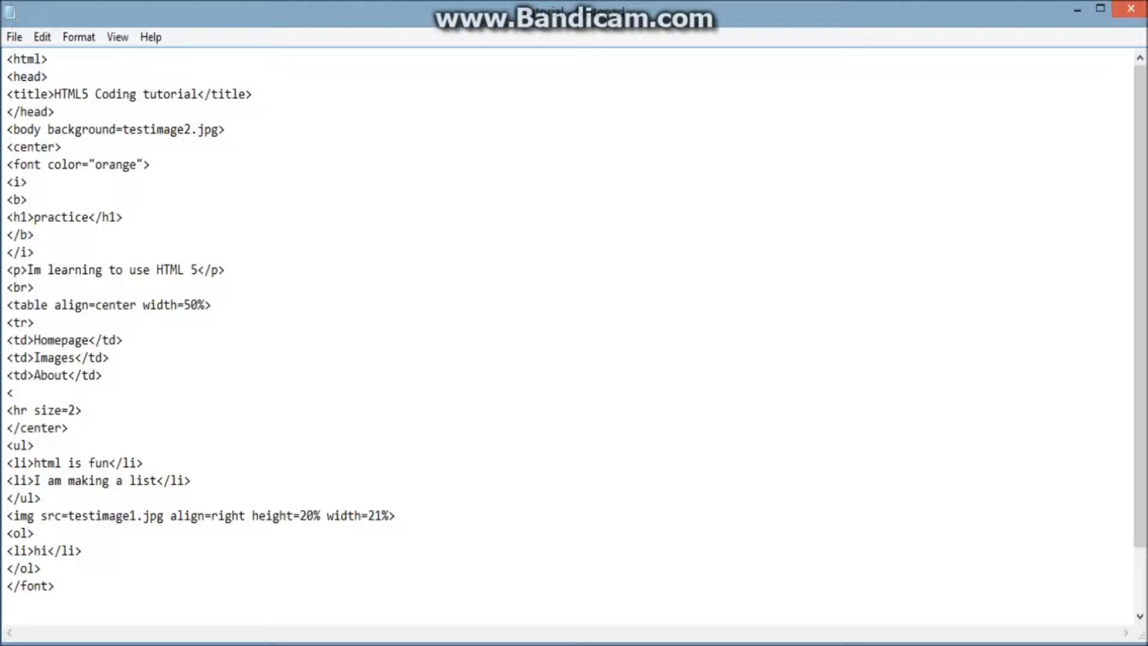
{"action": "type", "text": "/"}
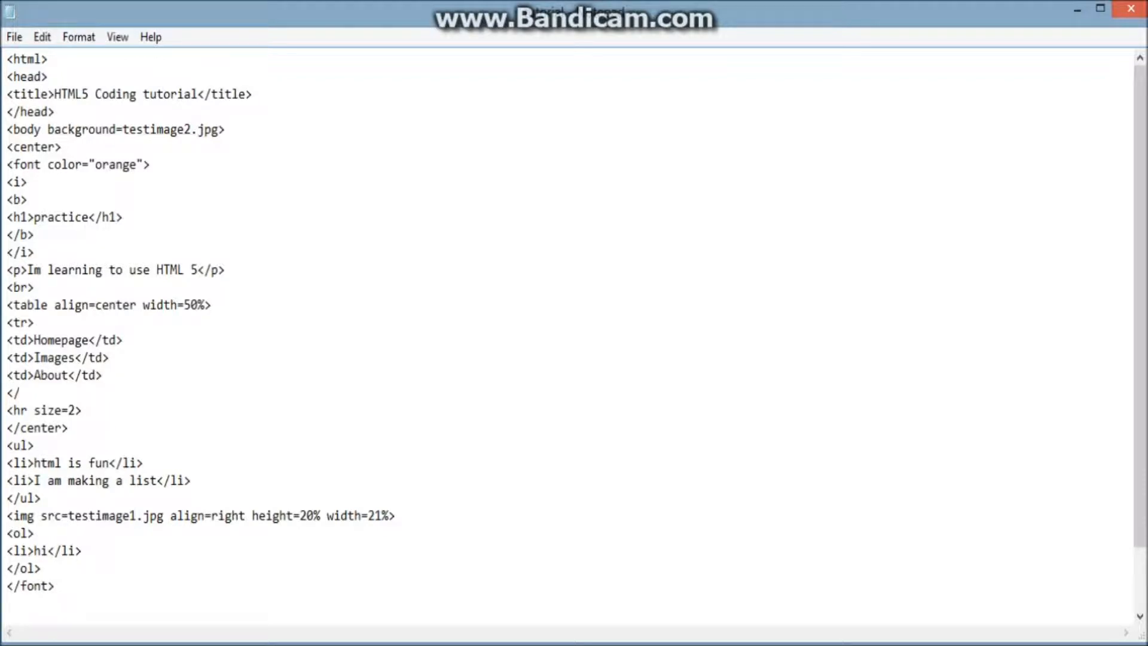
{"action": "type", "text": "t"}
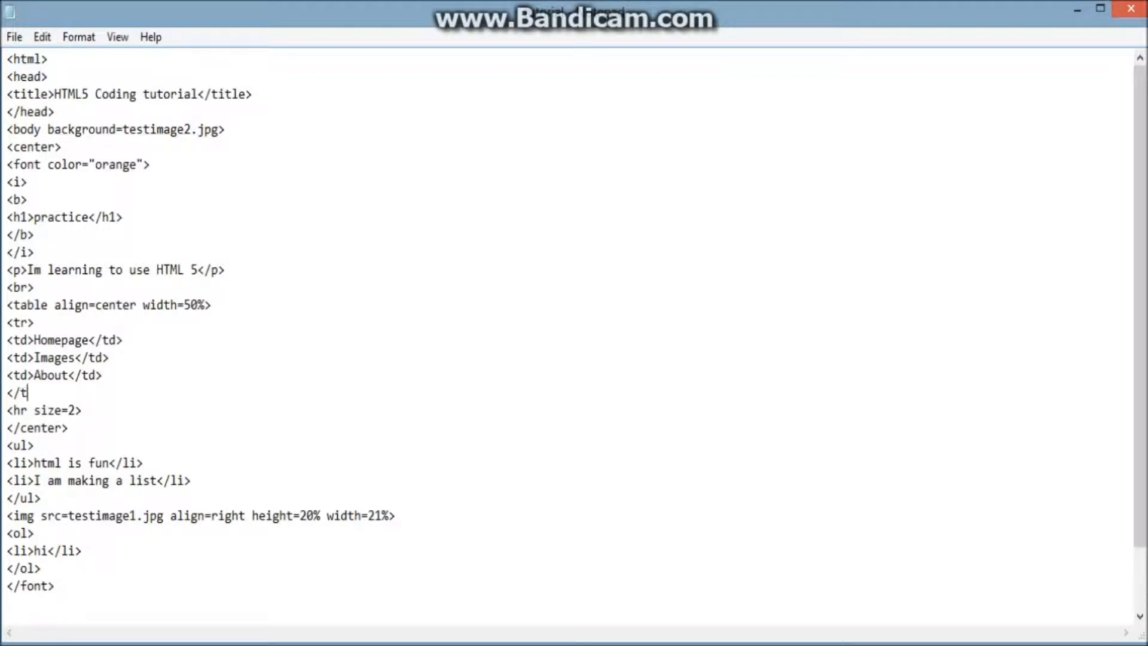
{"action": "type", "text": "r>"}
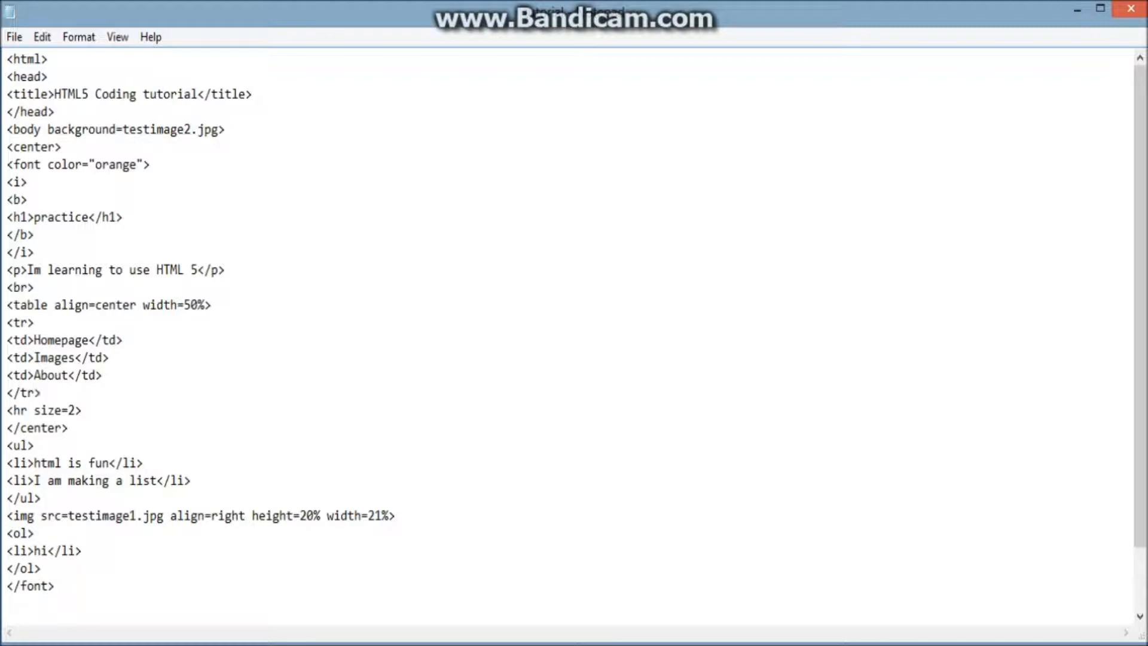
{"action": "type", "text": "<"}
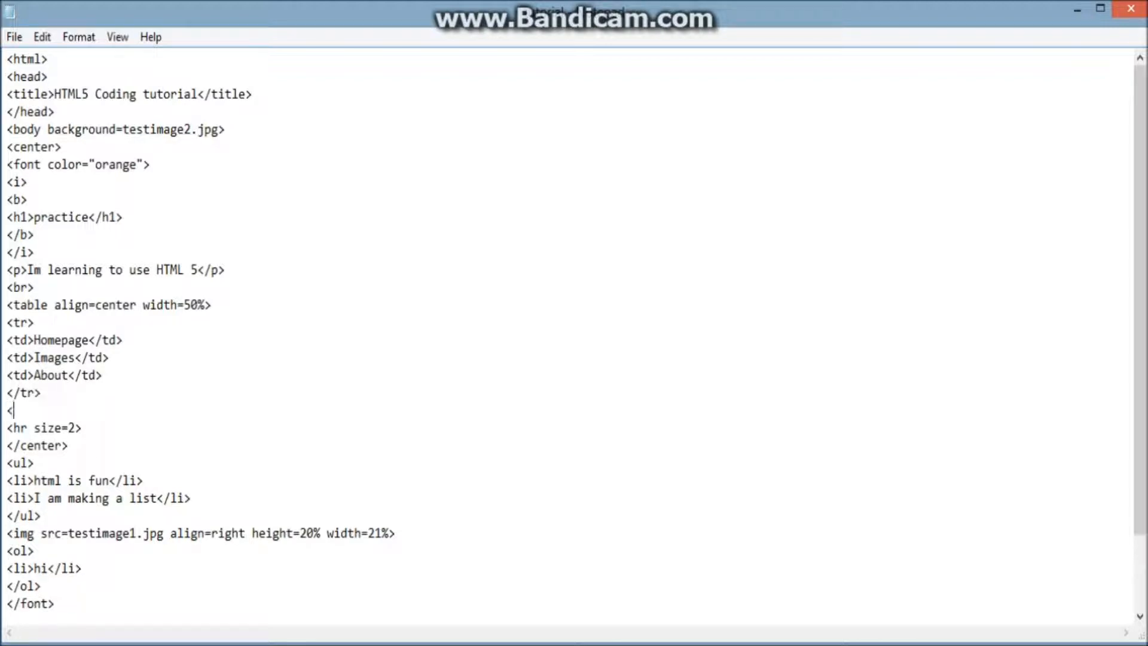
{"action": "type", "text": "/tab"}
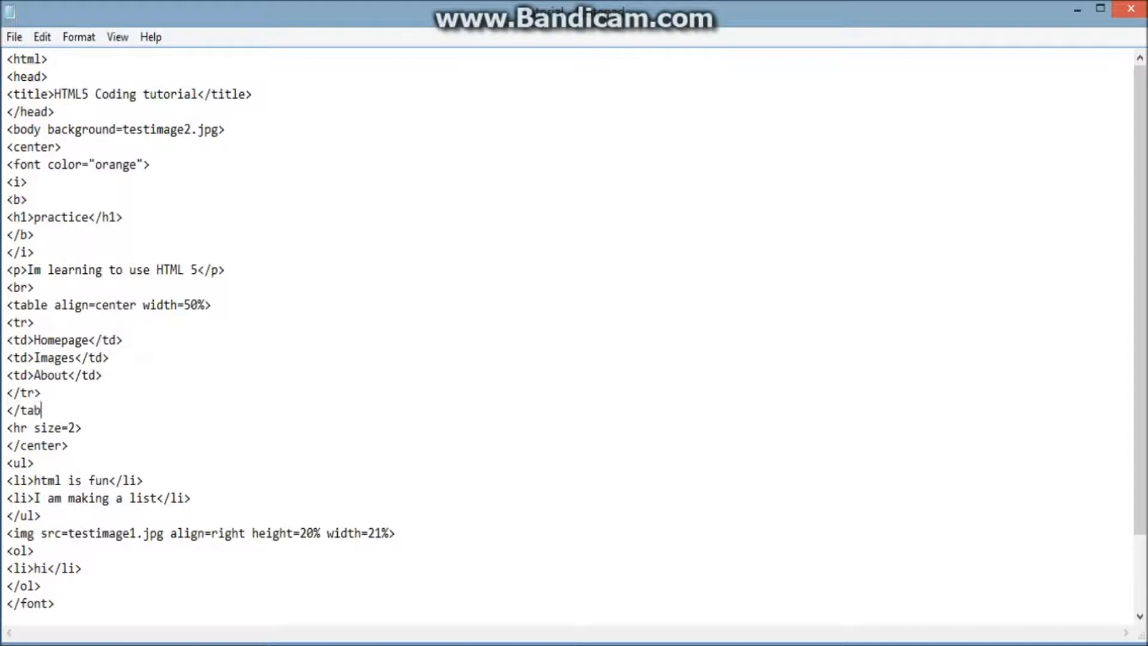
{"action": "type", "text": "le>"}
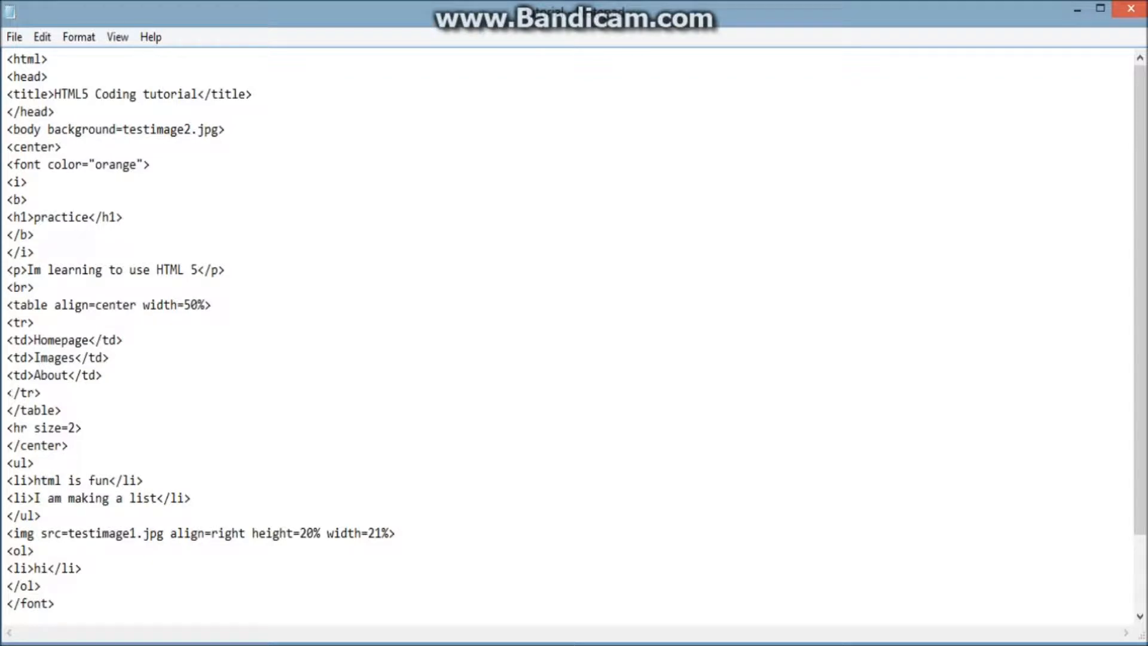
{"action": "left_click", "coordinate": [6, 323]}
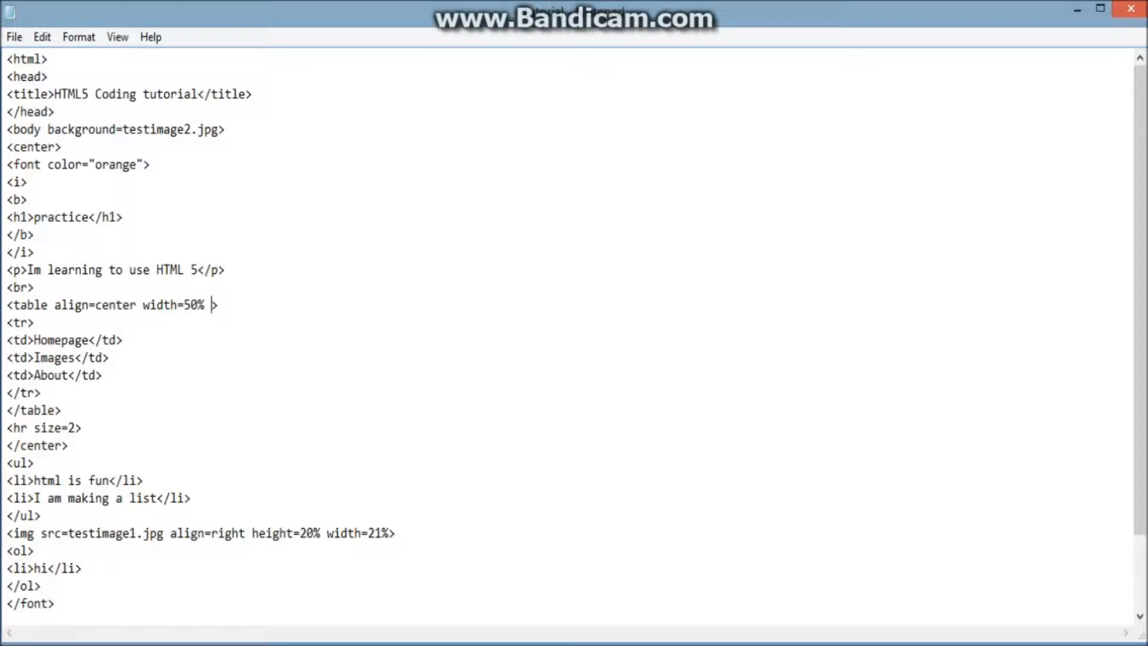
Step: Add border=20 and a bordercolor attribute to the table tag
{"action": "type", "text": "border="}
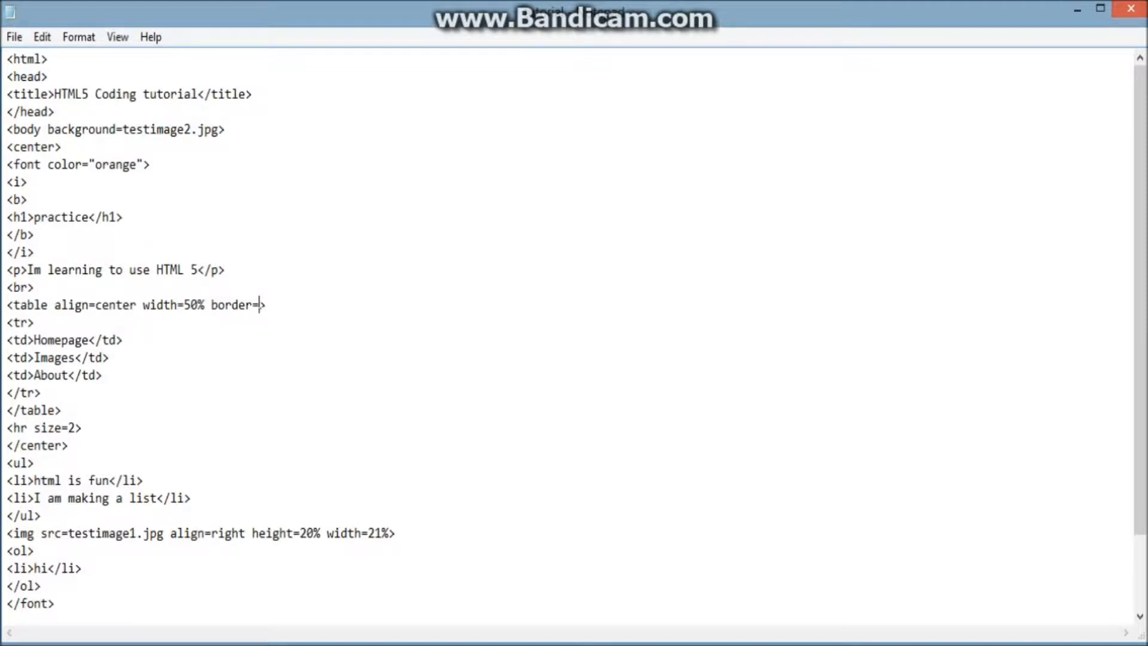
{"action": "type", "text": "20"}
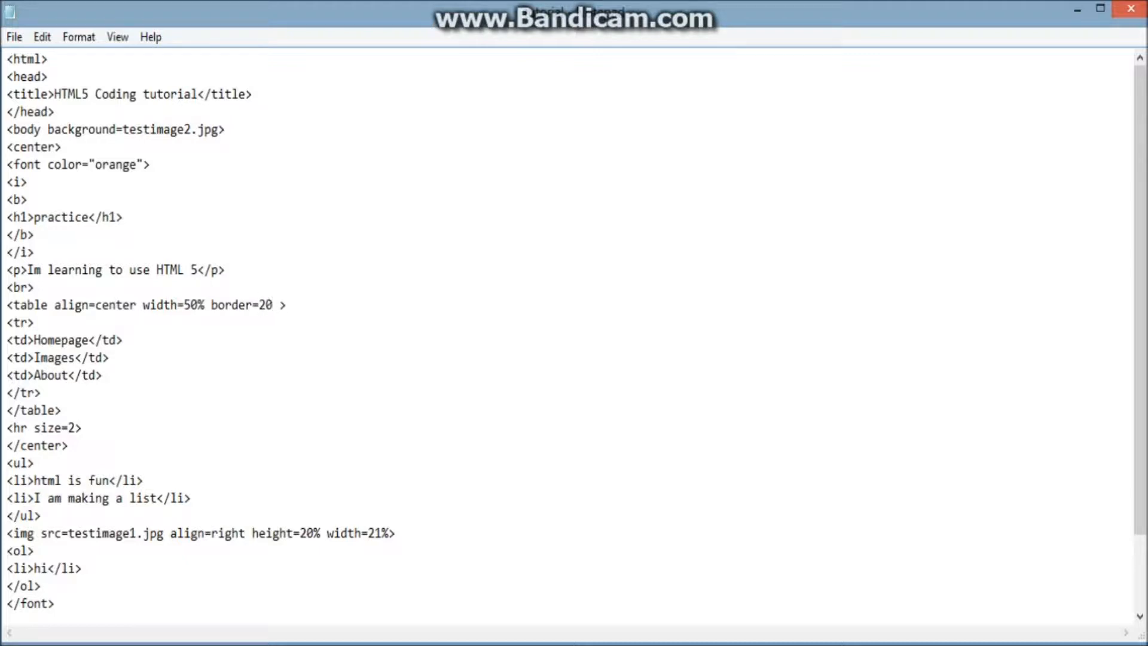
{"action": "type", "text": "border"}
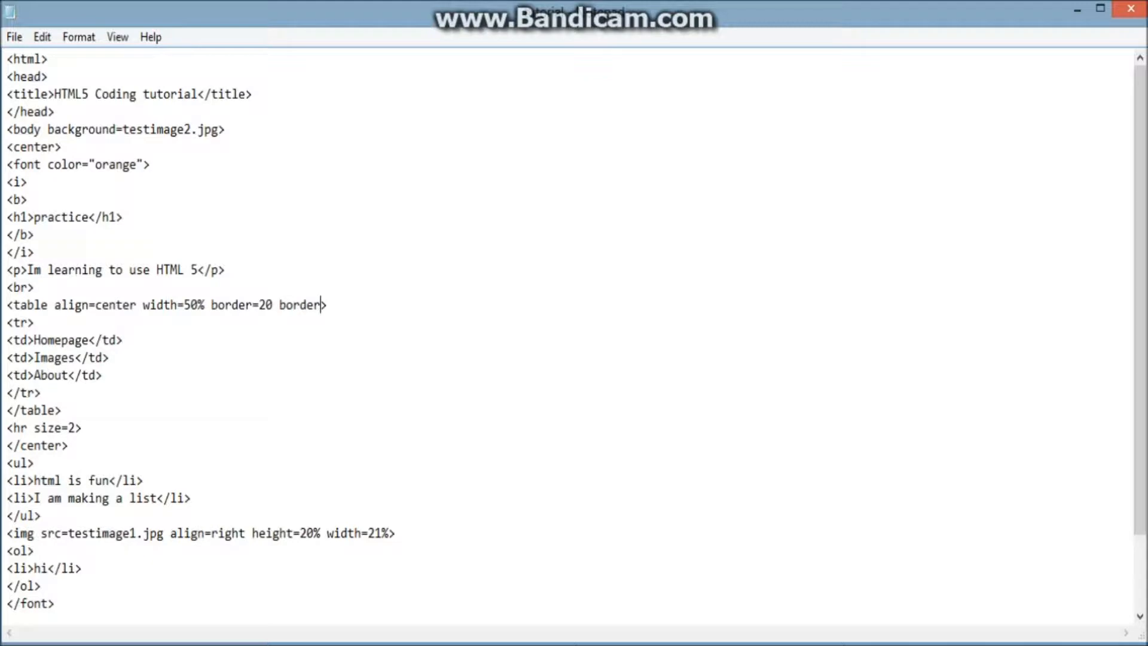
{"action": "type", "text": "color"}
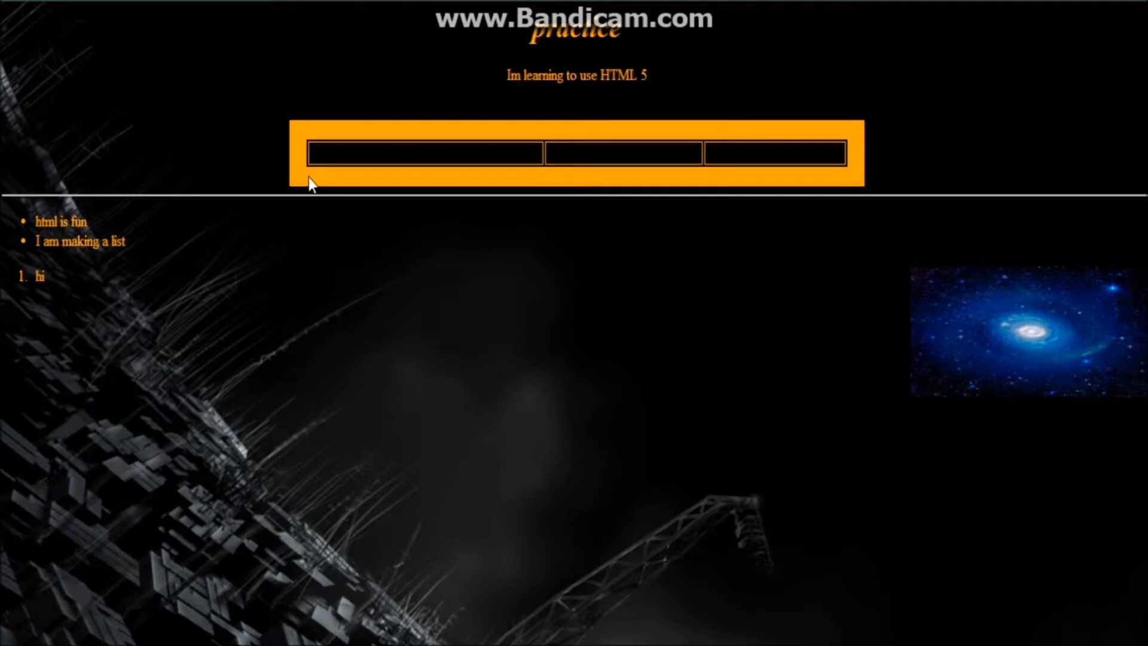
{"action": "mouse_move", "coordinate": [247, 94]}
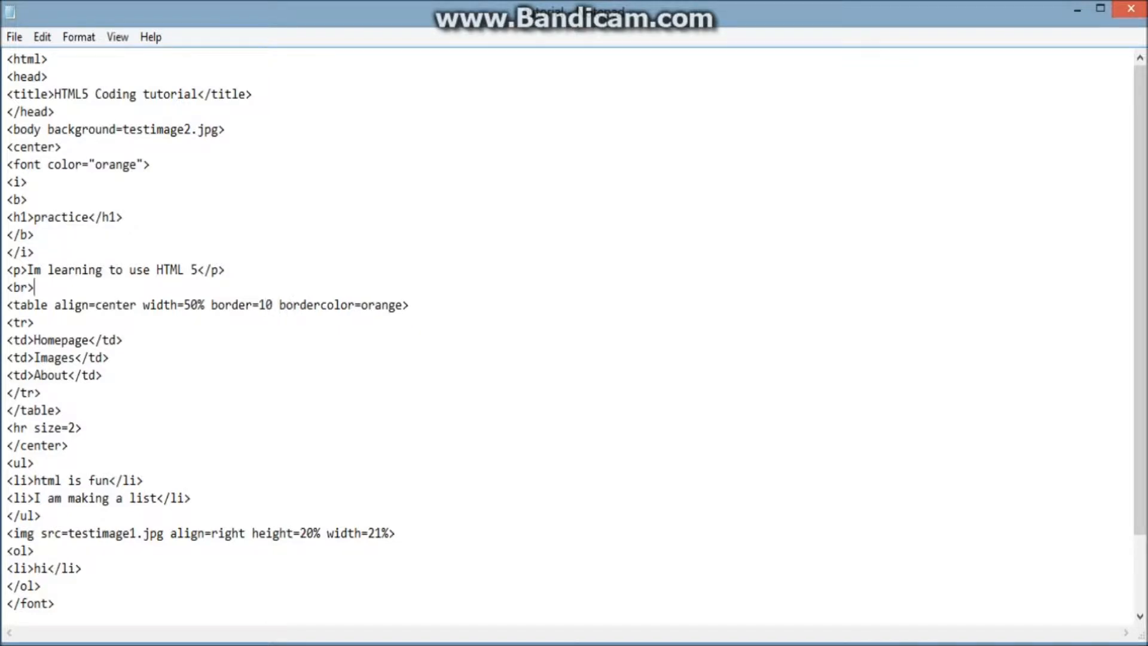
Step: Wrap the Homepage cell text in <font color=red>…</font>
{"action": "key", "text": "enter"}
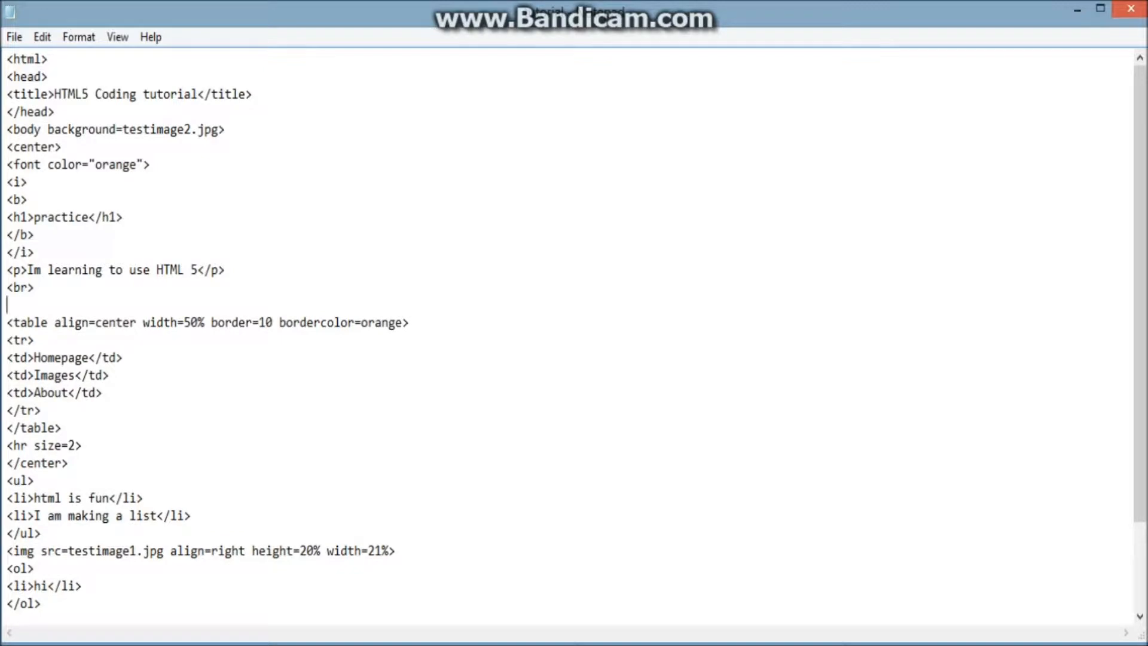
{"action": "type", "text": "<font"}
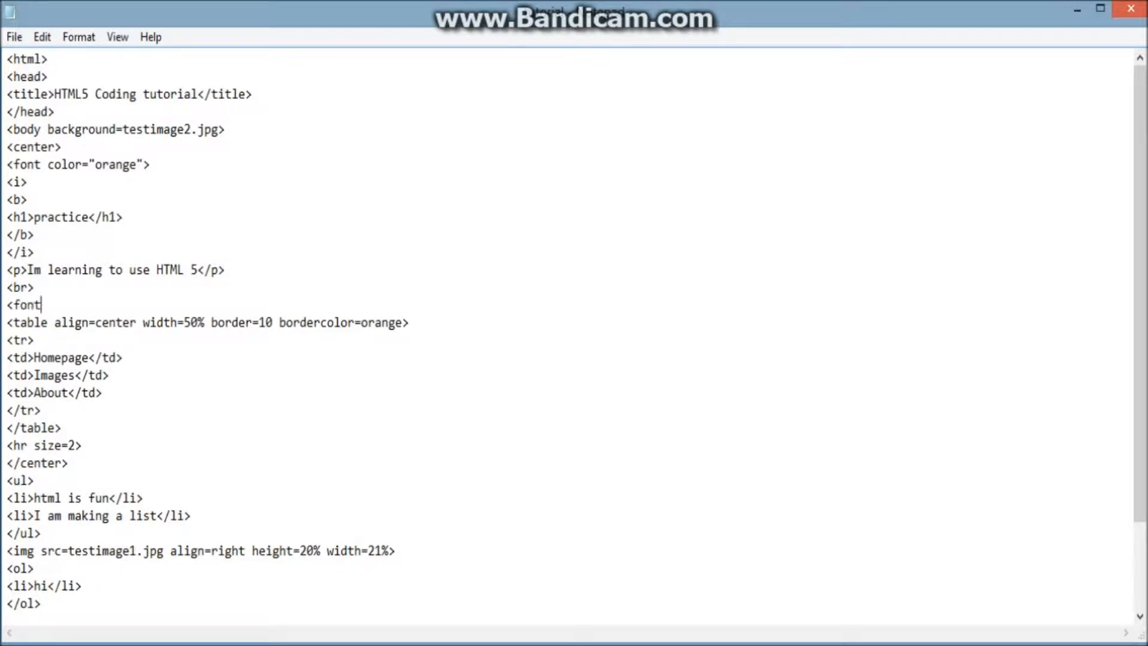
{"action": "type", "text": "c"}
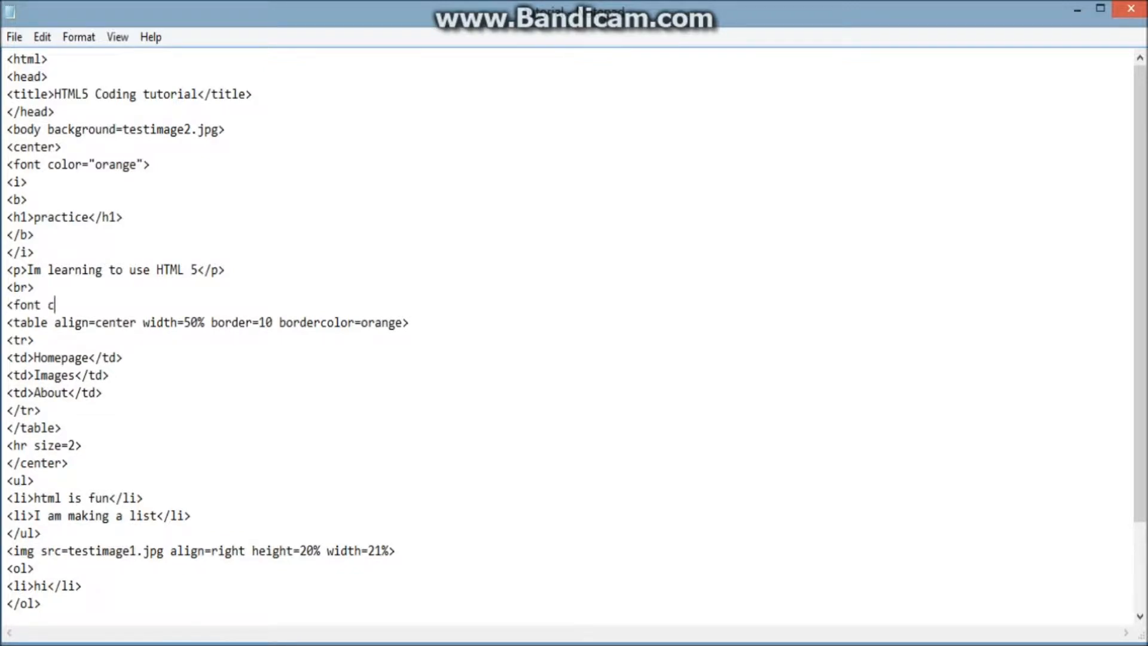
{"action": "type", "text": "olor="}
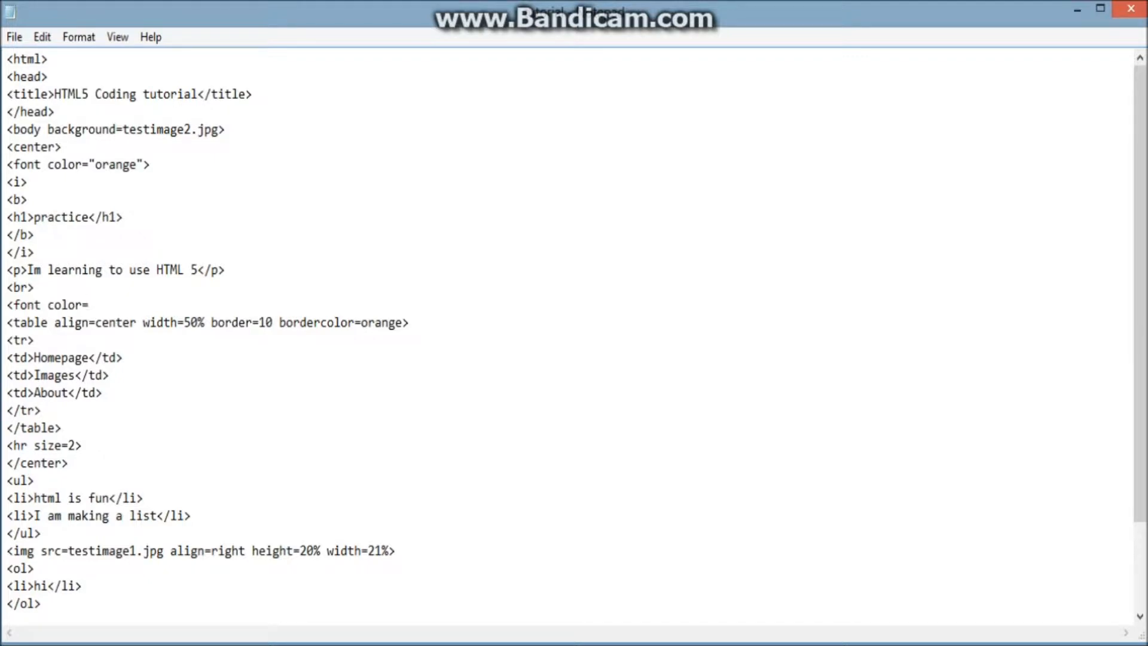
{"action": "type", "text": "red>"}
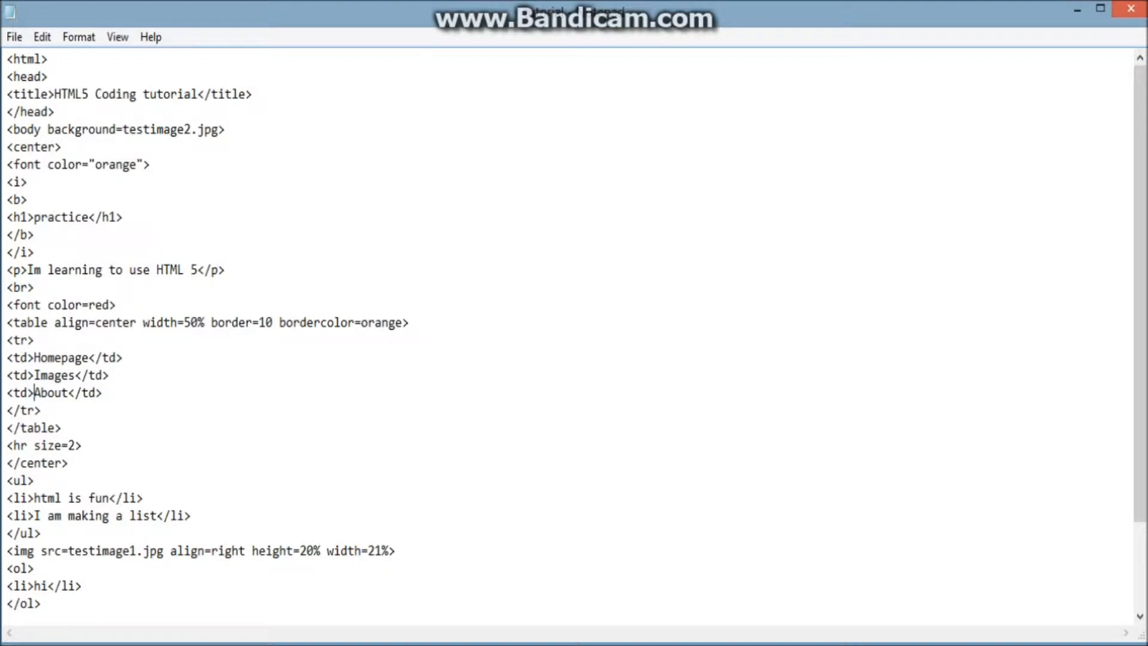
{"action": "left_click", "coordinate": [57, 427]}
{"action": "type", "text": "</"}
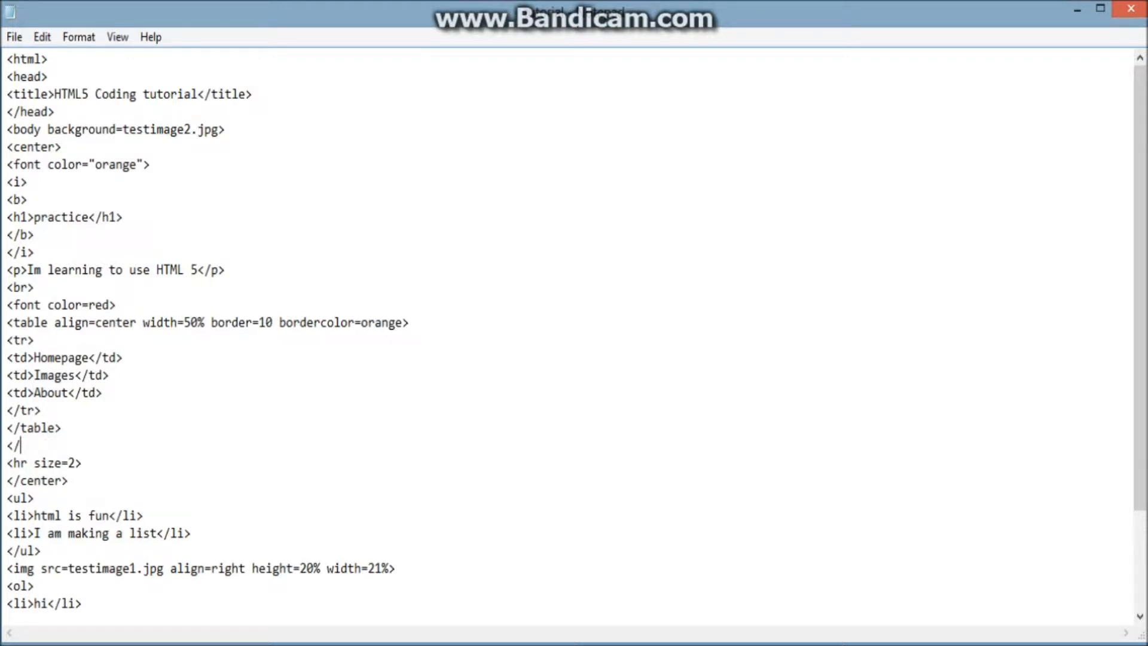
{"action": "type", "text": "font color=re"}
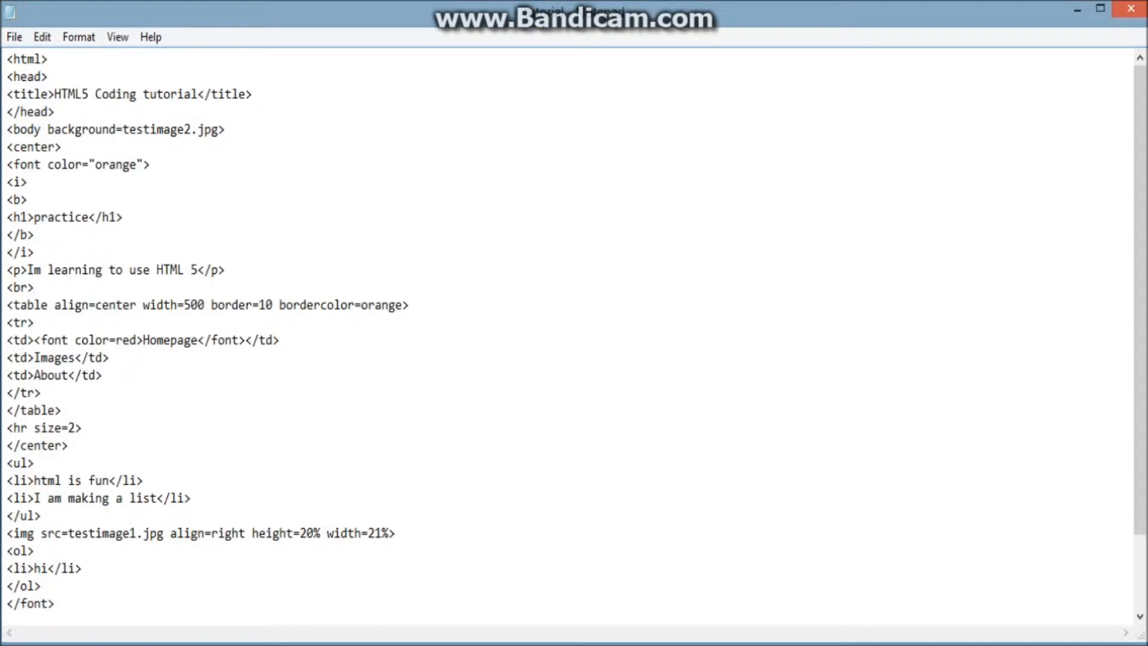
Step: Wrap the Images and About cell text in <font color=red> tags
{"action": "double_click", "coordinate": [17, 339]}
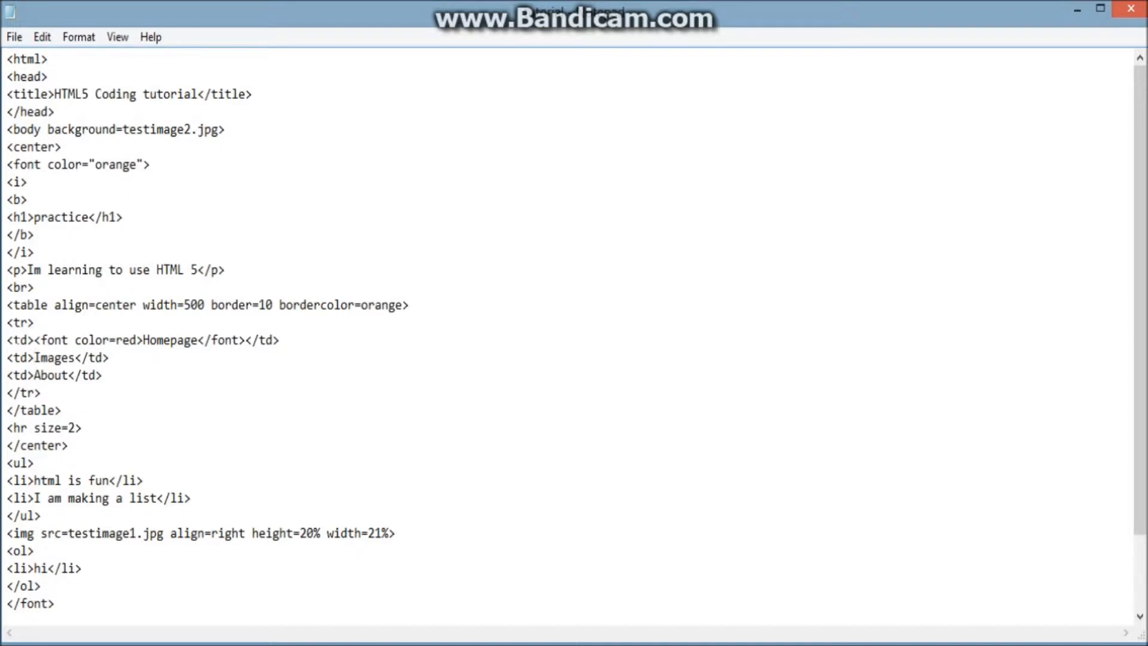
{"action": "left_click", "coordinate": [35, 358]}
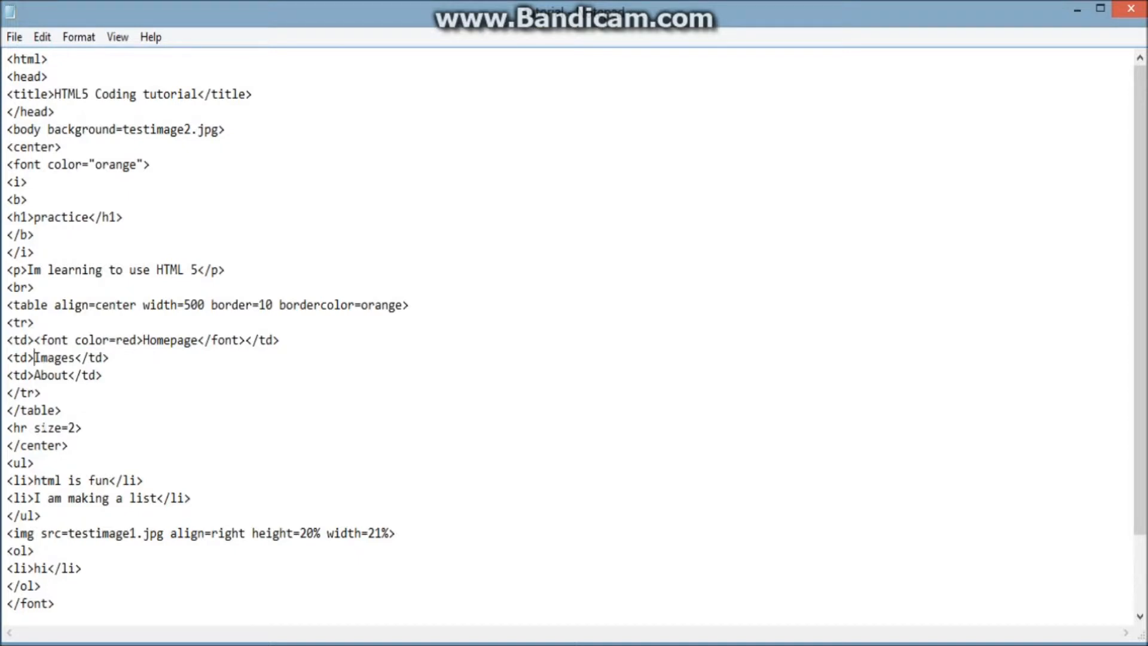
{"action": "type", "text": "<font color=red>"}
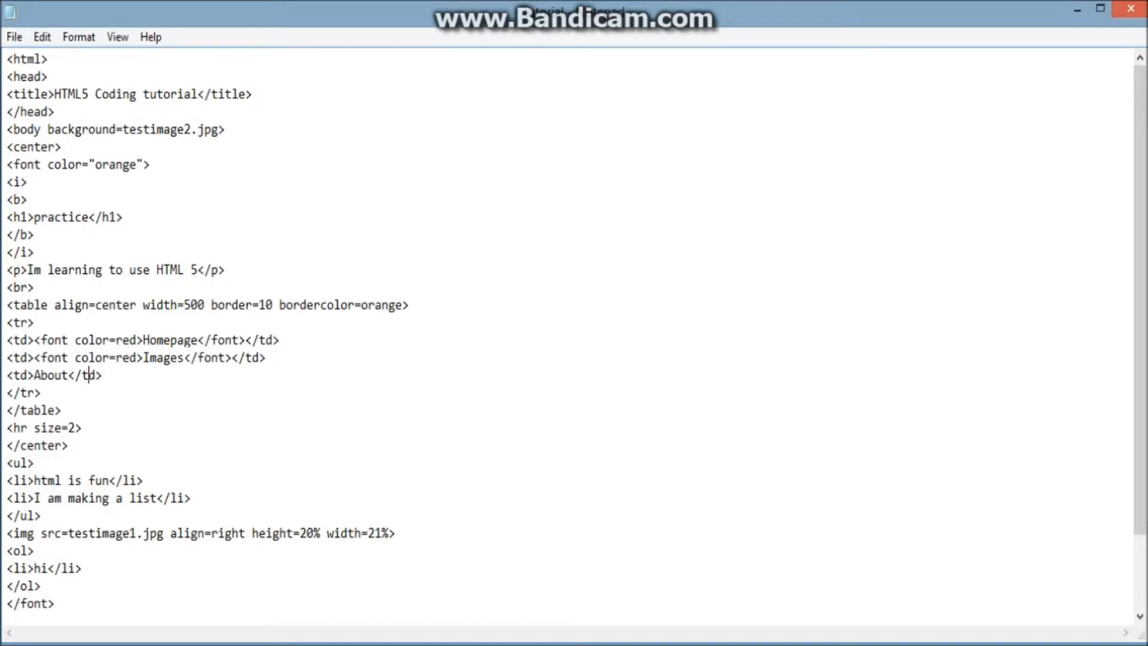
{"action": "type", "text": "<font color=red>"}
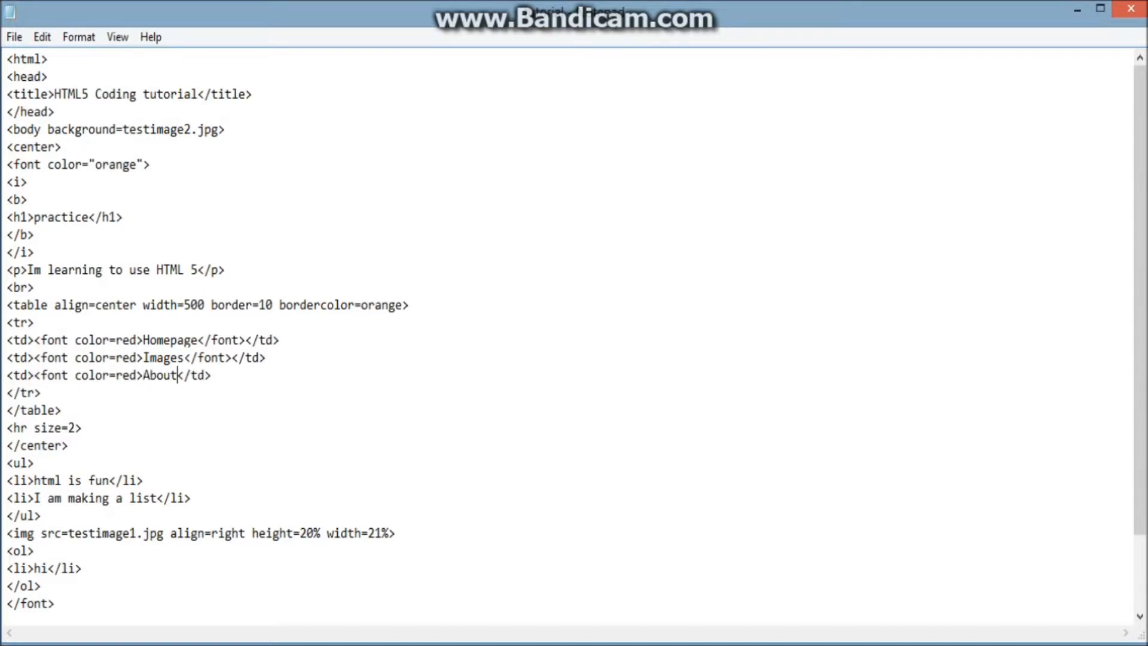
{"action": "type", "text": "</font"}
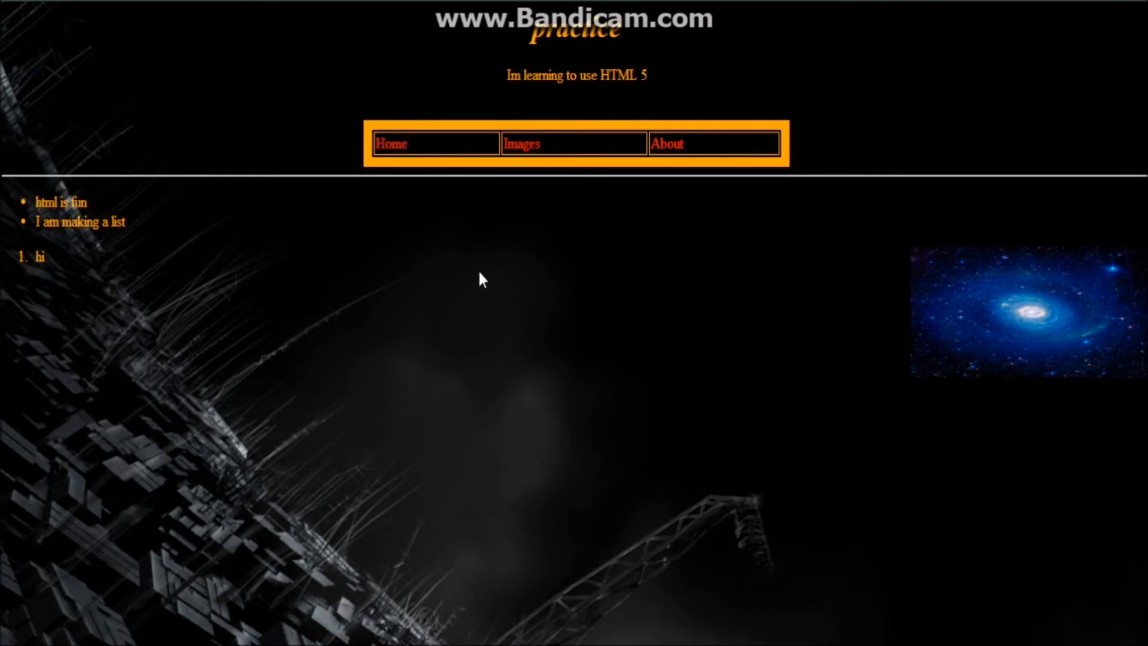
{"action": "mouse_move", "coordinate": [414, 207]}
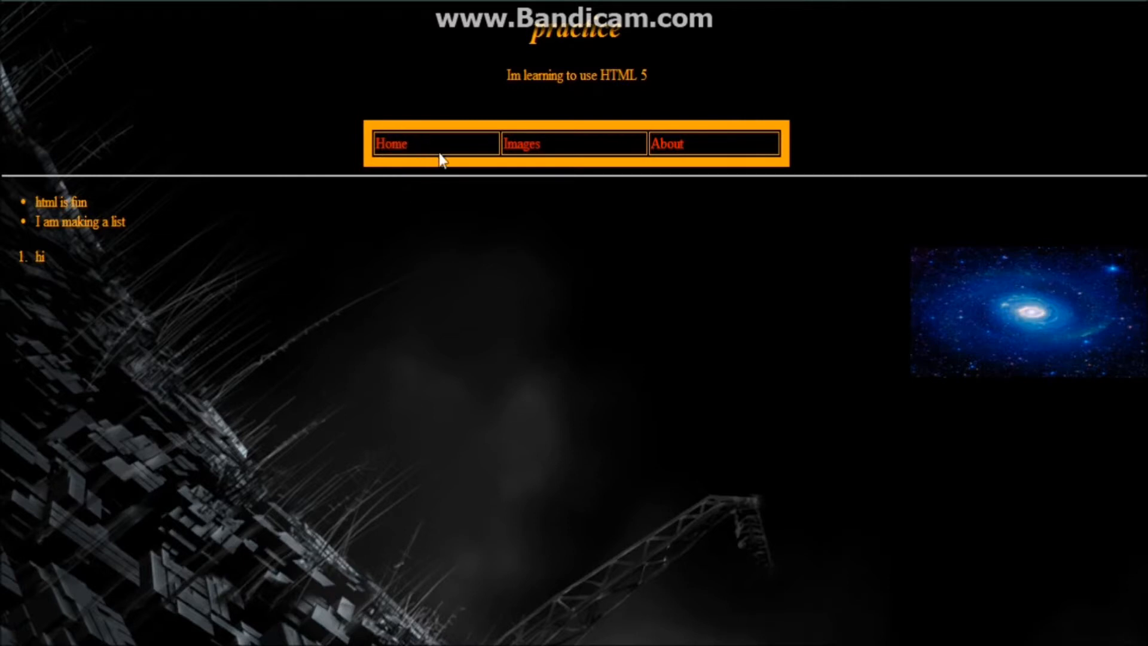
{"action": "mouse_move", "coordinate": [374, 257]}
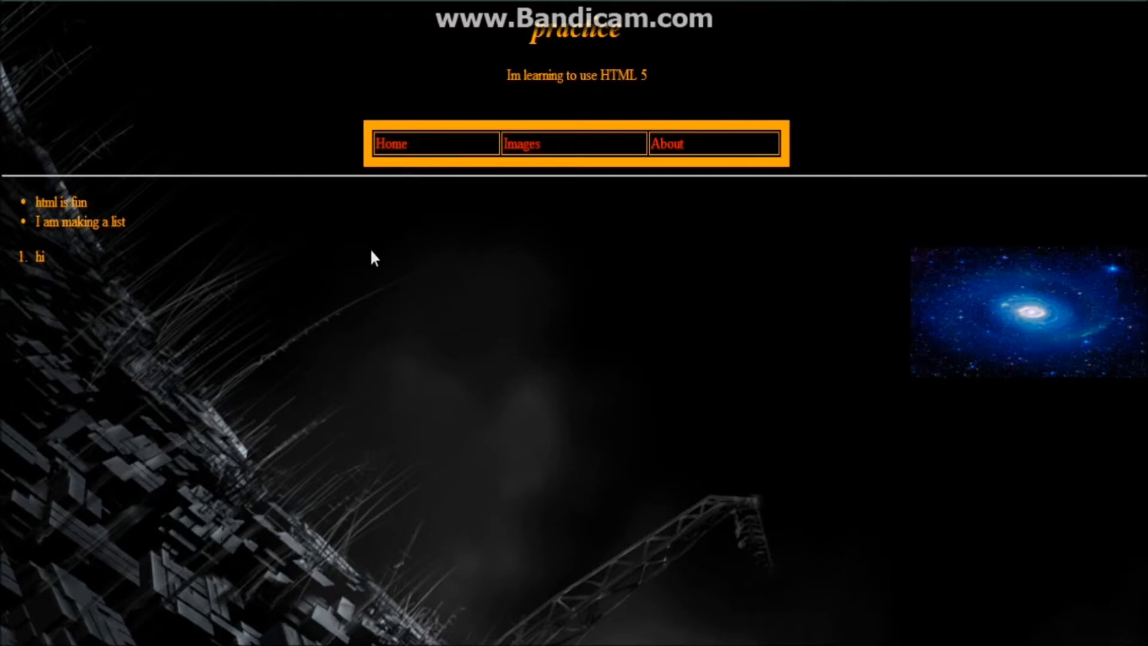
{"action": "mouse_move", "coordinate": [440, 413]}
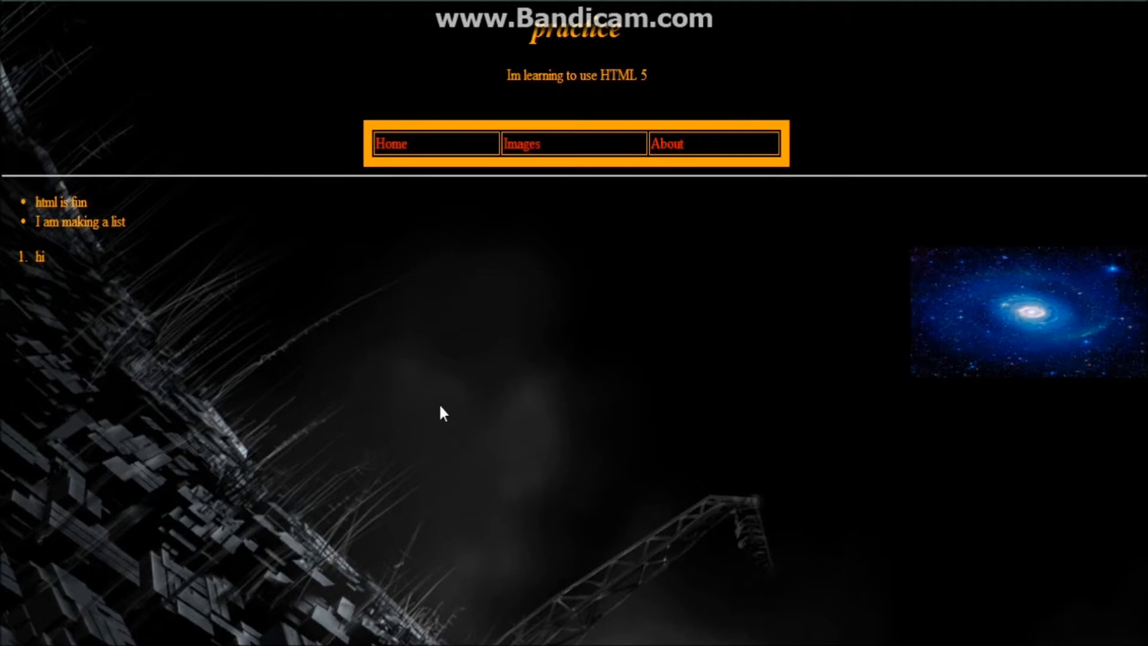